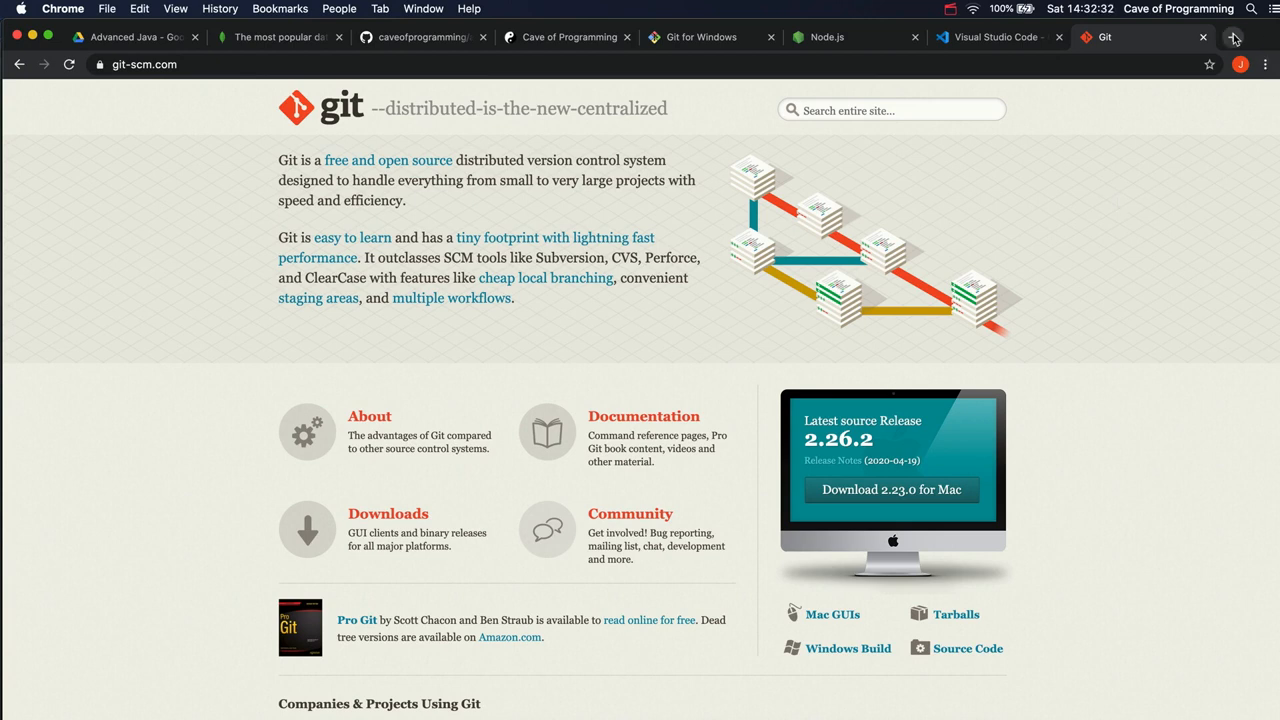
- Open a new browser tab showing the signed-in GitHub dashboard
{"action": "left_click", "coordinate": [1234, 37]}
{"action": "type", "text": "github.com"}
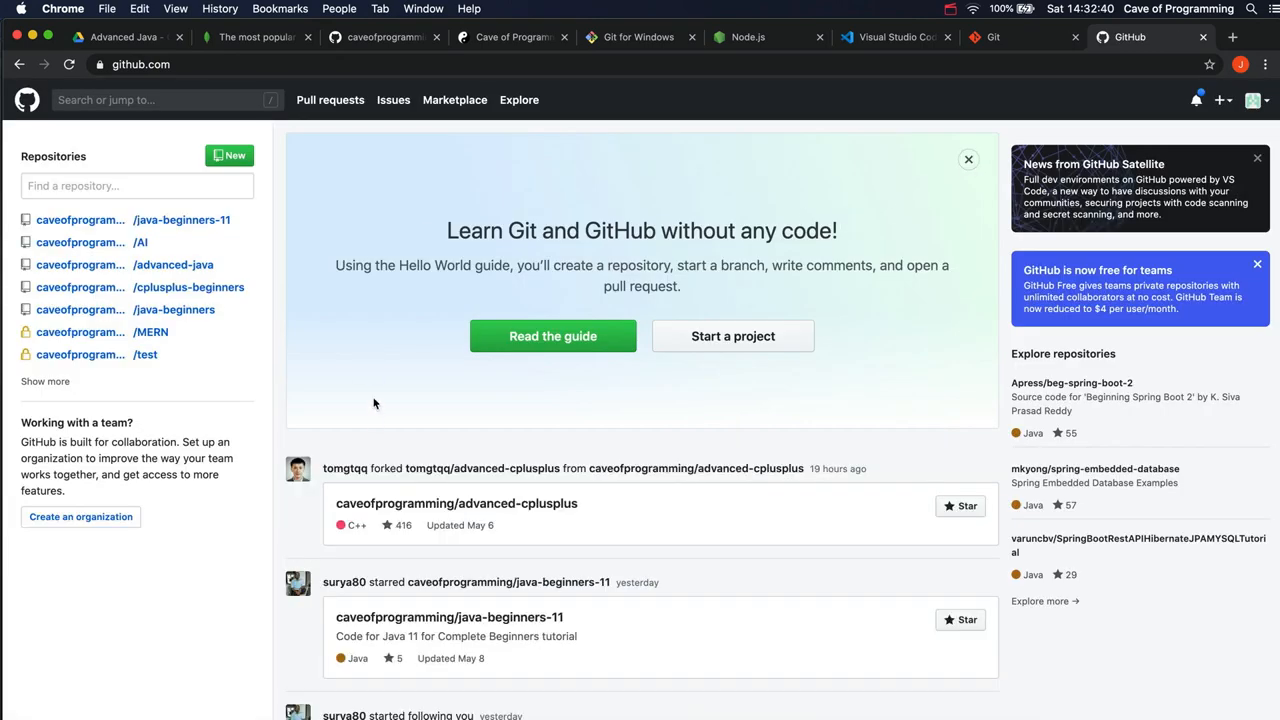
{"action": "mouse_move", "coordinate": [540, 190]}
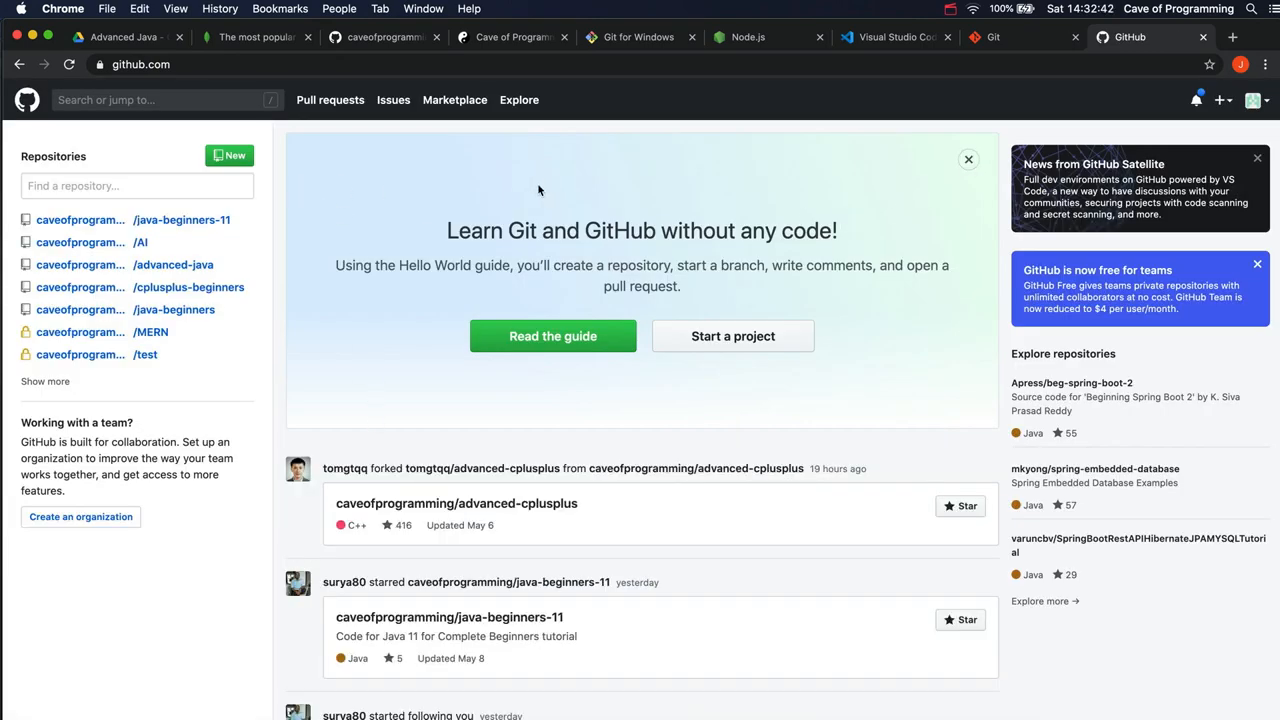
{"action": "mouse_move", "coordinate": [929, 202]}
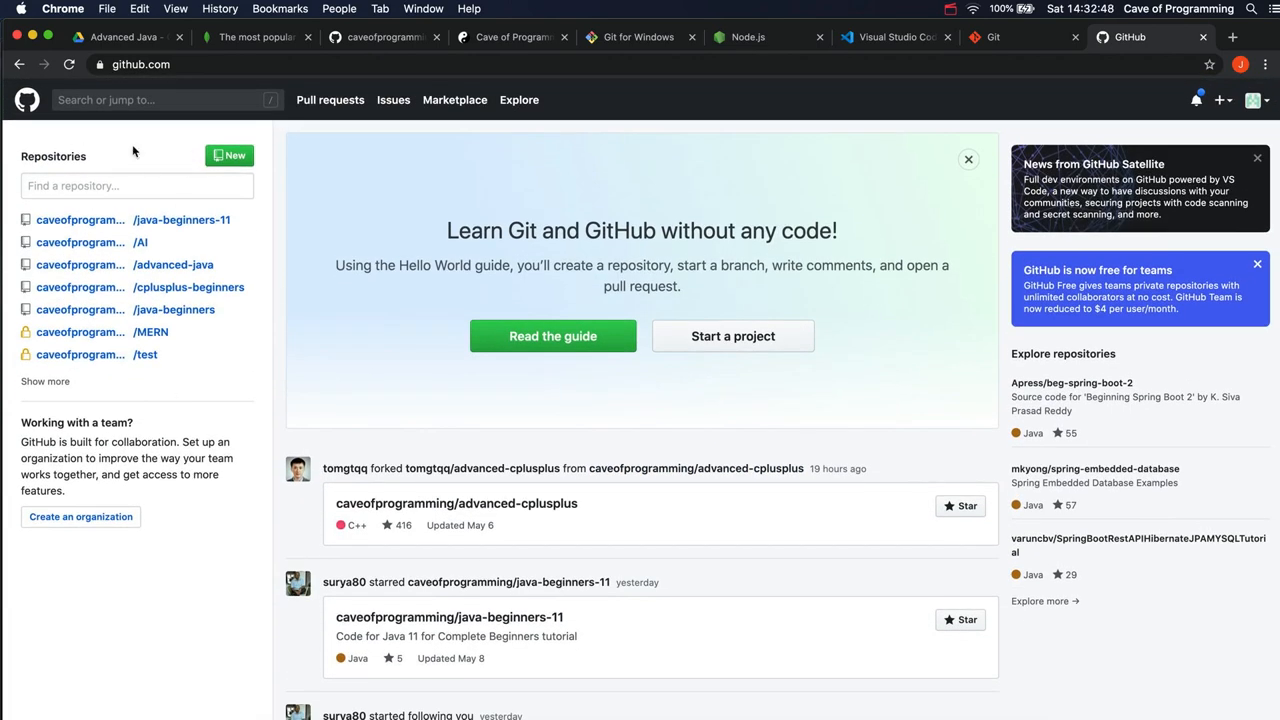
{"action": "mouse_move", "coordinate": [1221, 100]}
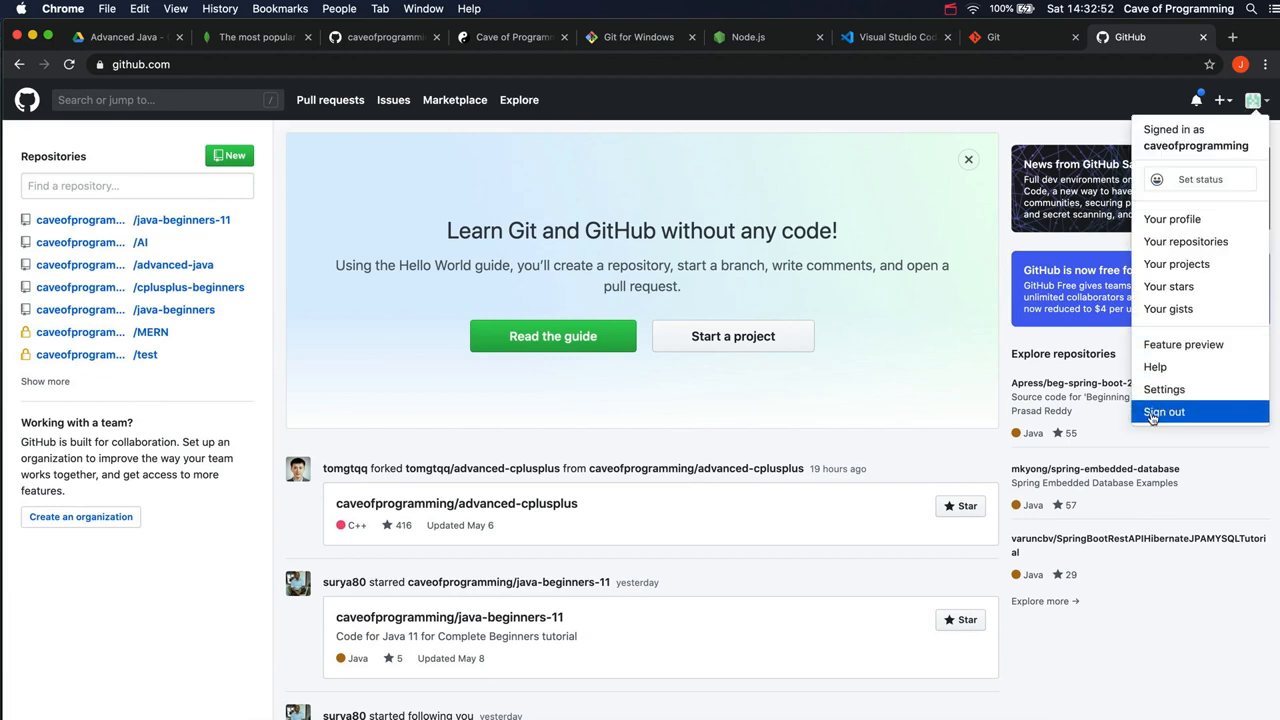
- Choose 'Sign out' from the profile dropdown to log out of GitHub
{"action": "left_click", "coordinate": [1163, 412]}
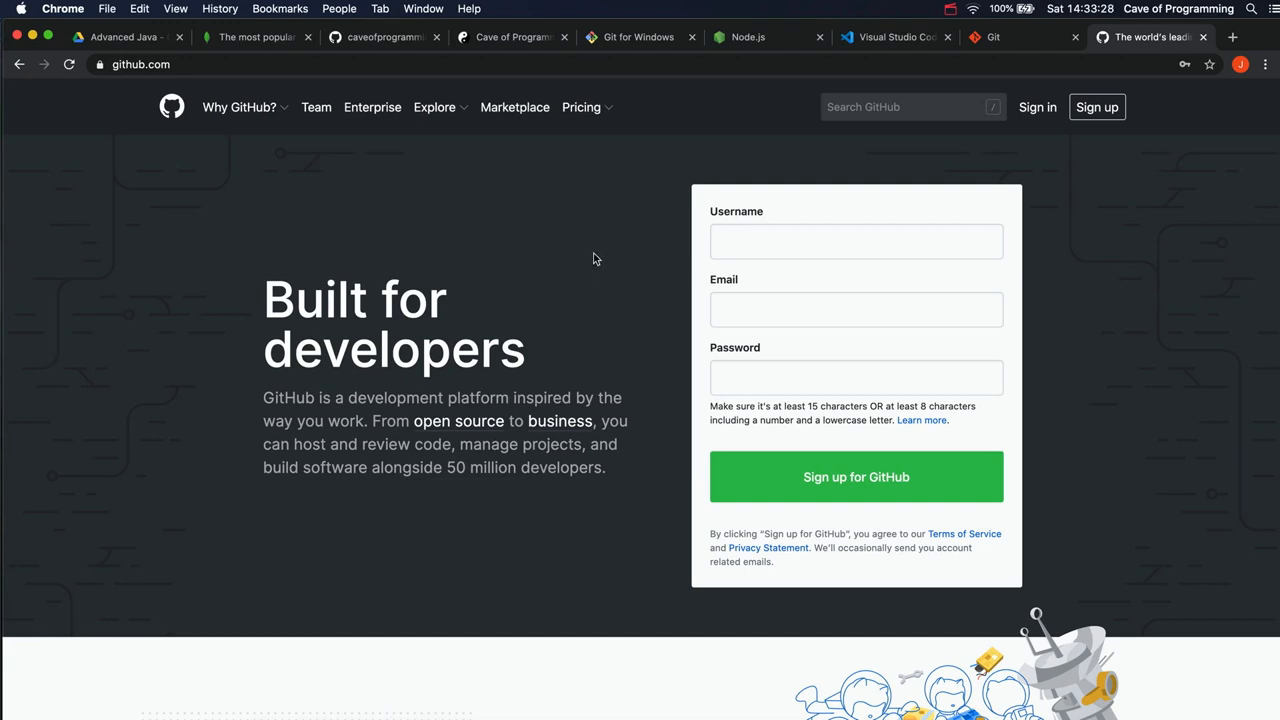
{"action": "mouse_move", "coordinate": [1055, 117]}
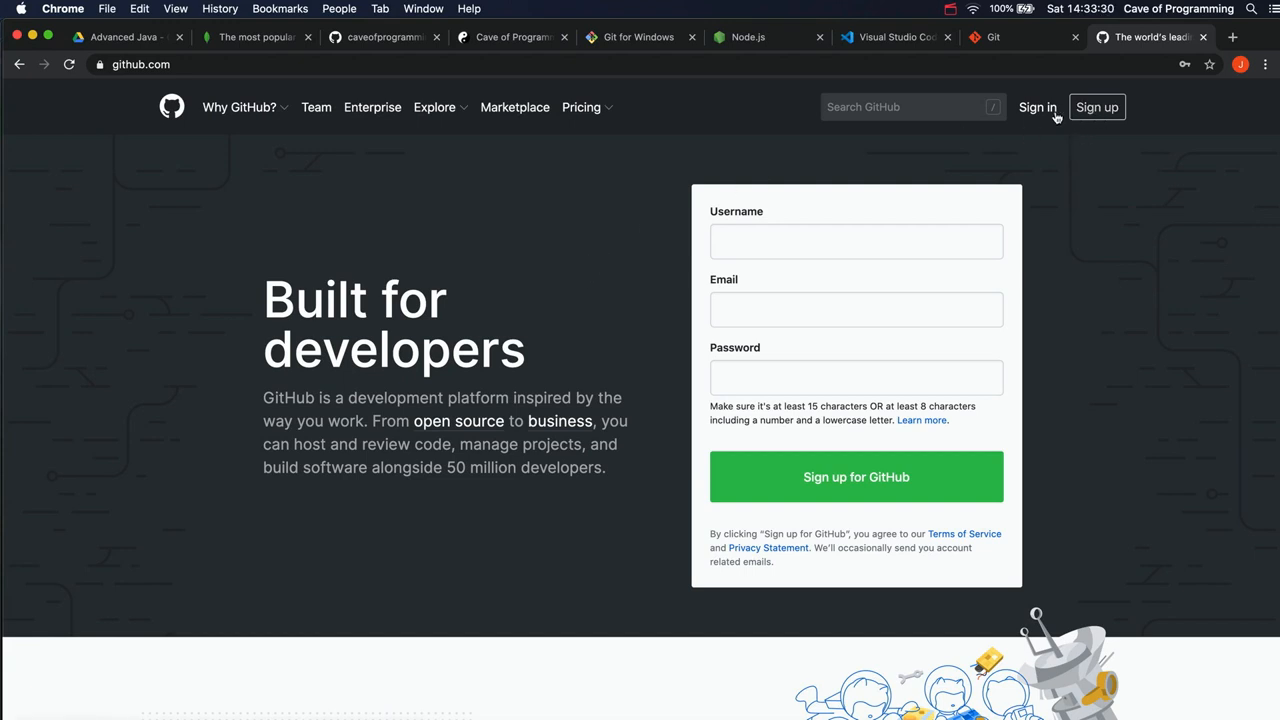
- Sign in again with the account's username and password
{"action": "left_click", "coordinate": [1037, 107]}
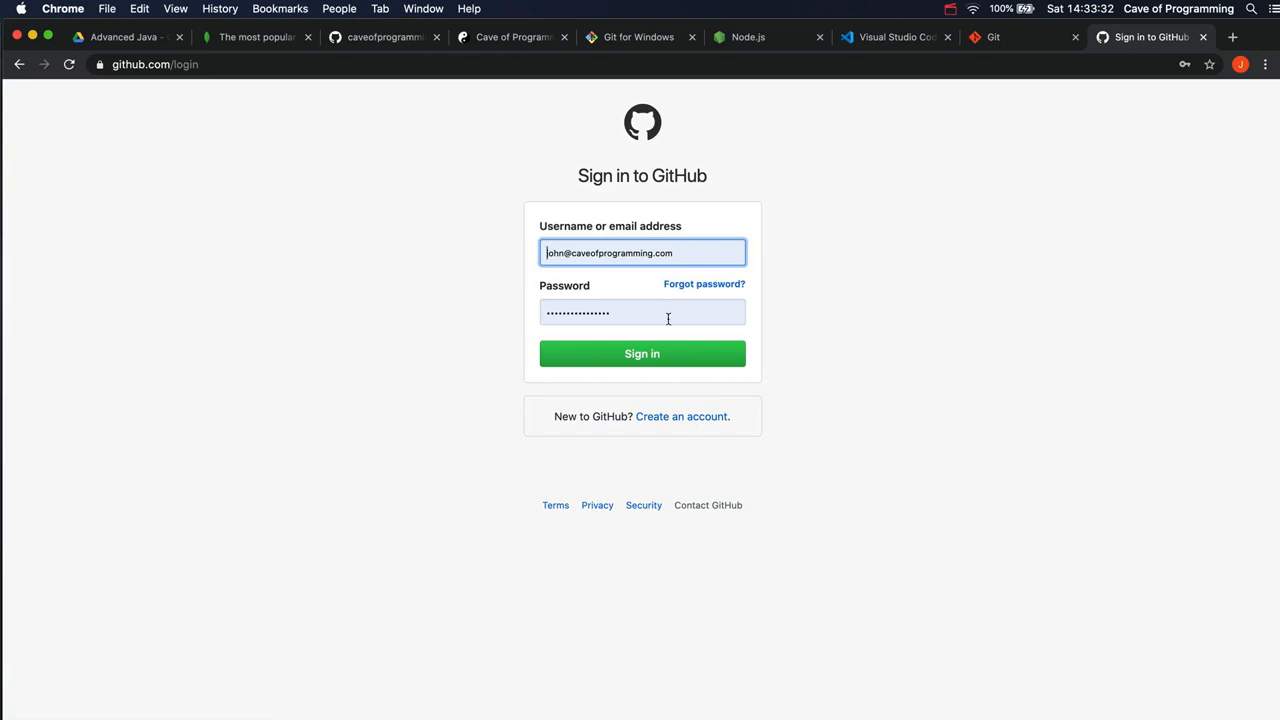
{"action": "left_click", "coordinate": [642, 353]}
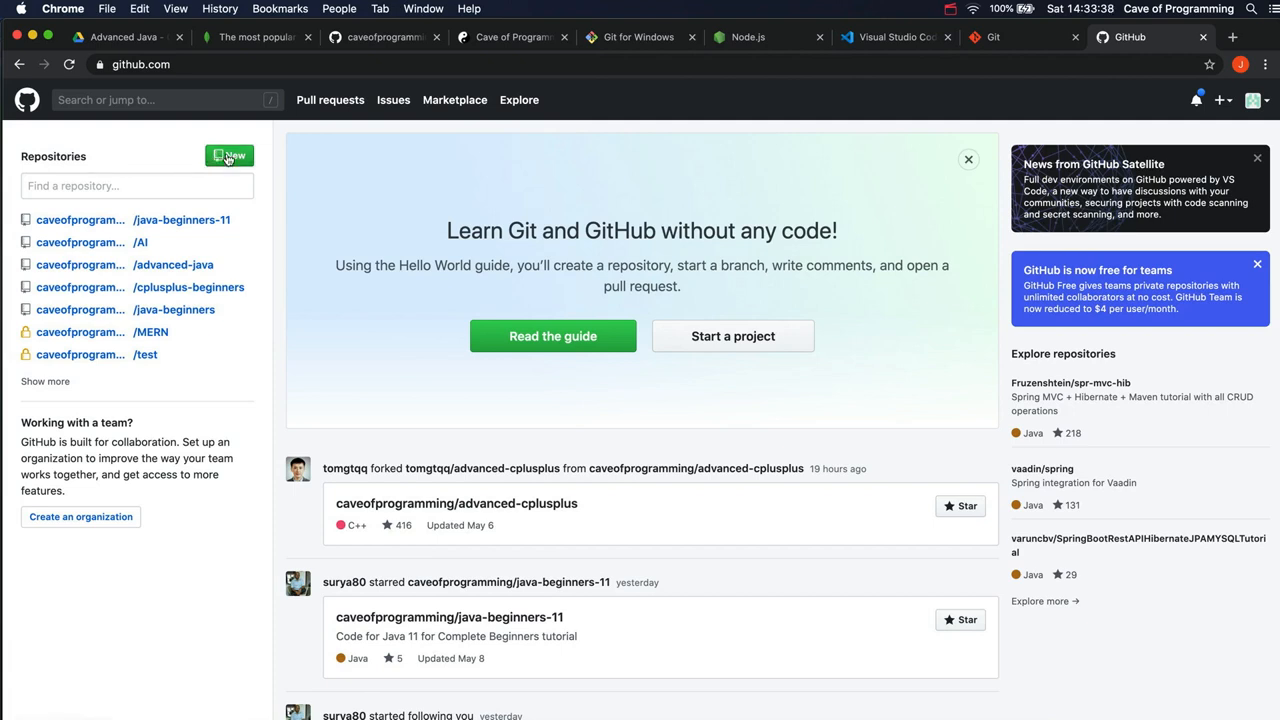
{"action": "mouse_move", "coordinate": [315, 153]}
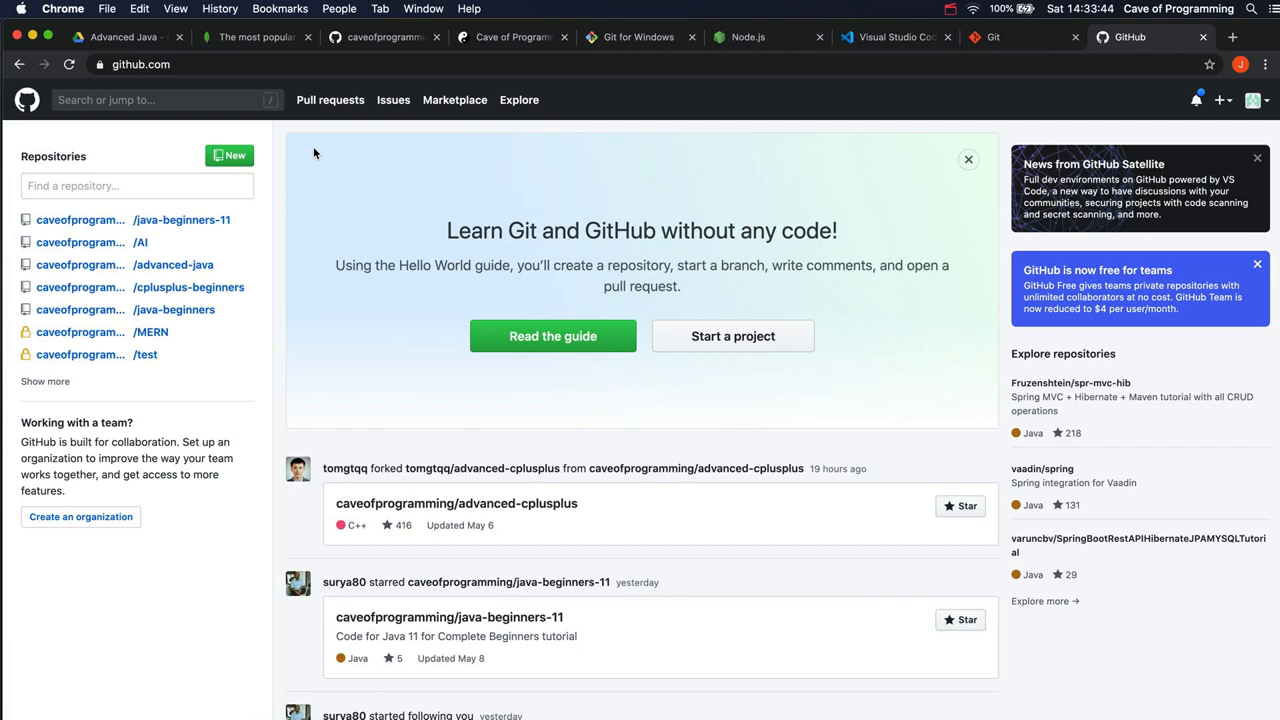
{"action": "mouse_move", "coordinate": [162, 155]}
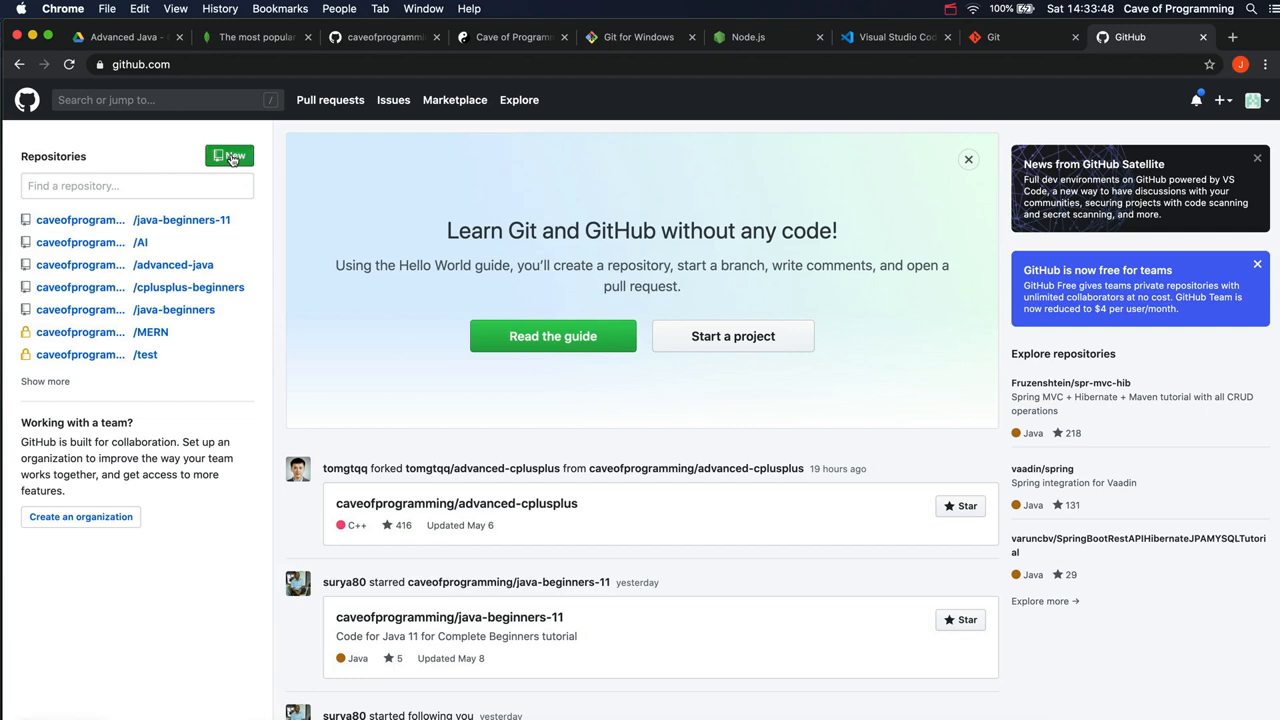
- Start a new repository and name it 'nodejs'
{"action": "left_click", "coordinate": [229, 156]}
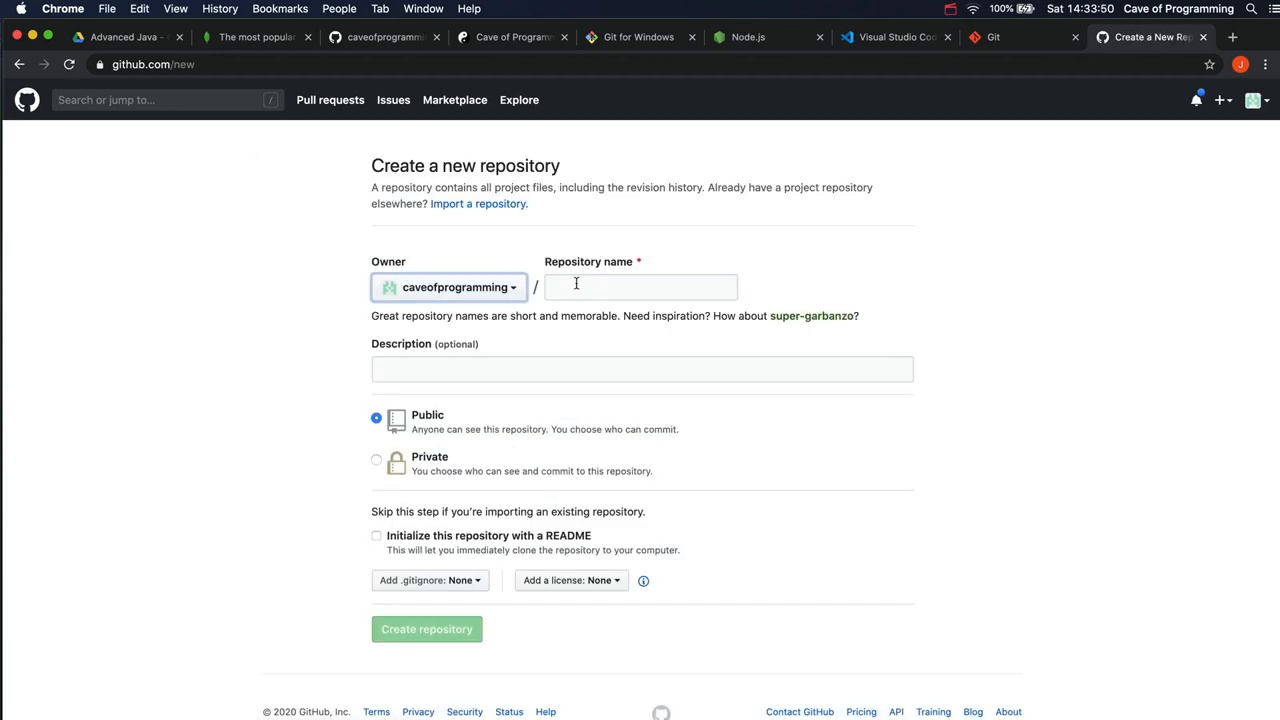
{"action": "left_click", "coordinate": [640, 287]}
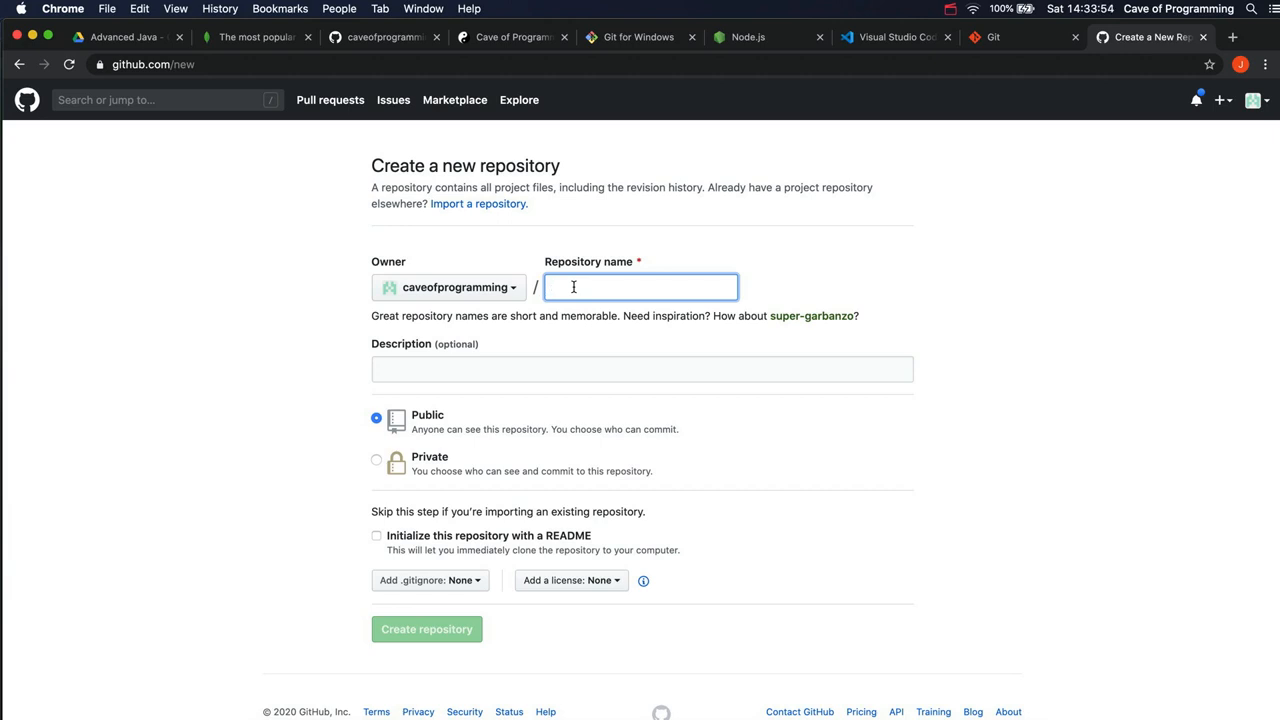
{"action": "type", "text": "node"}
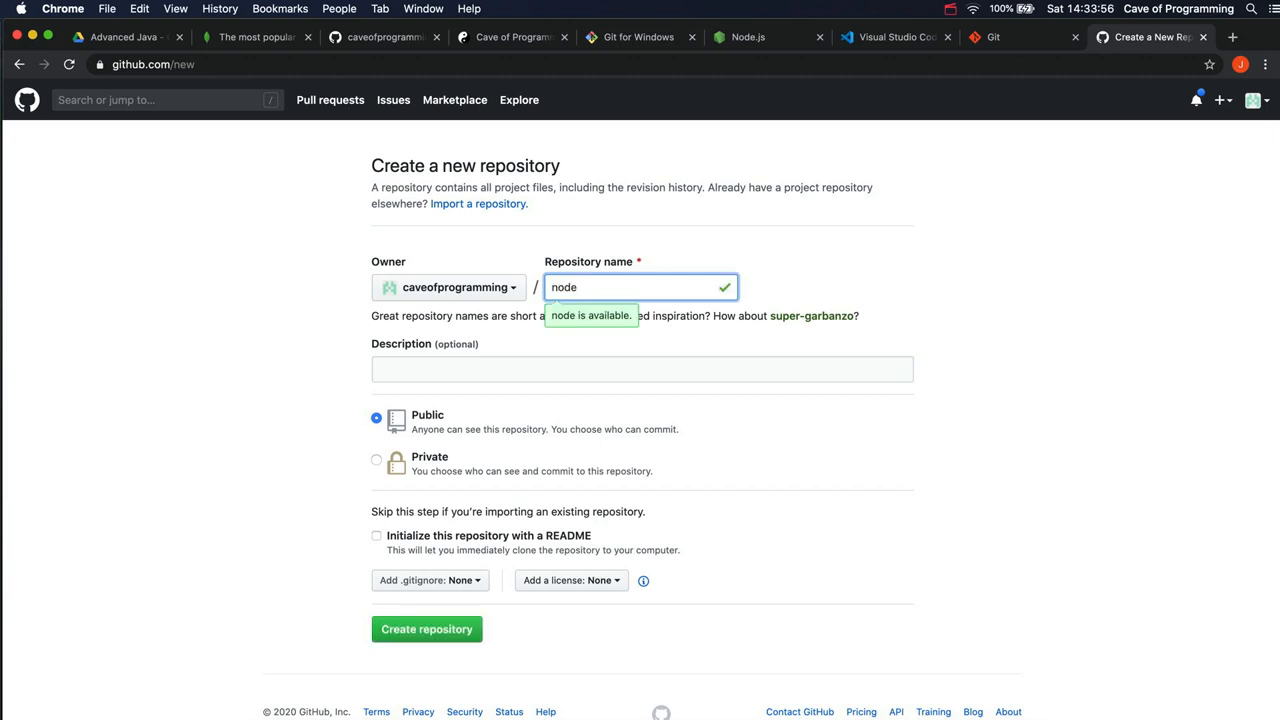
{"action": "type", "text": "js"}
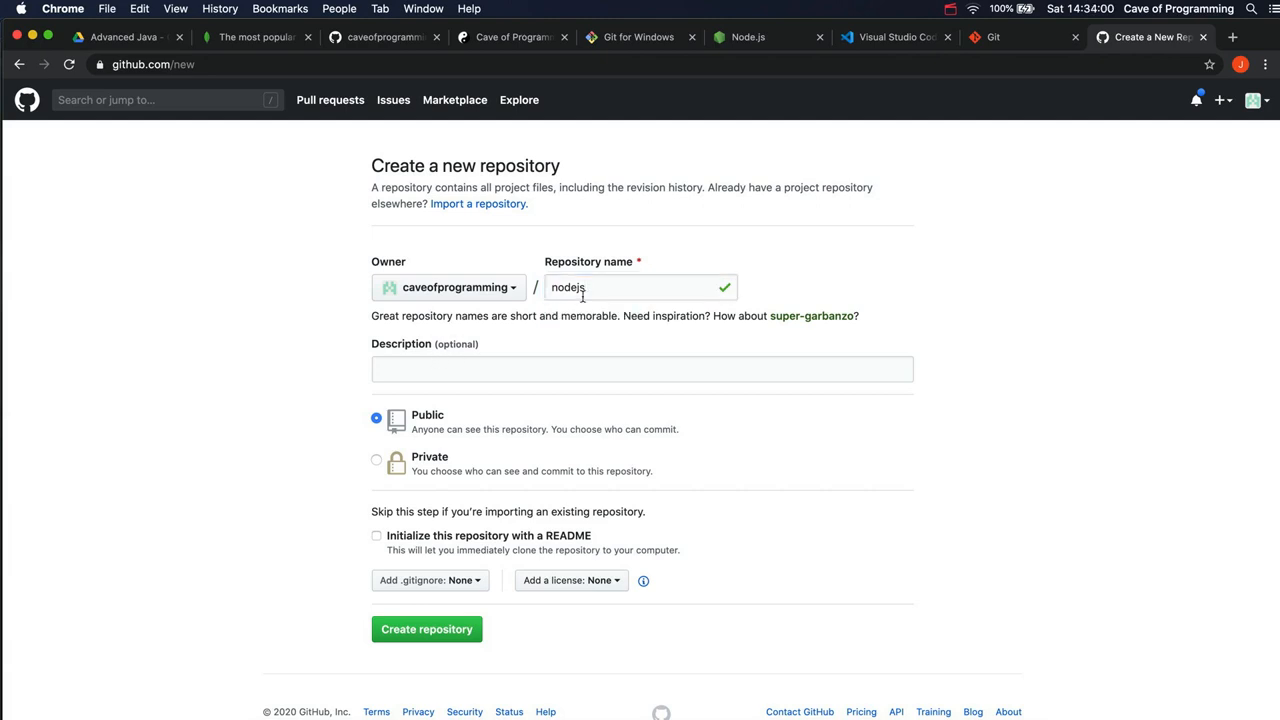
- Add the description 'Source code for Javascript and NodeJS for Beginners course'
{"action": "left_click", "coordinate": [503, 368]}
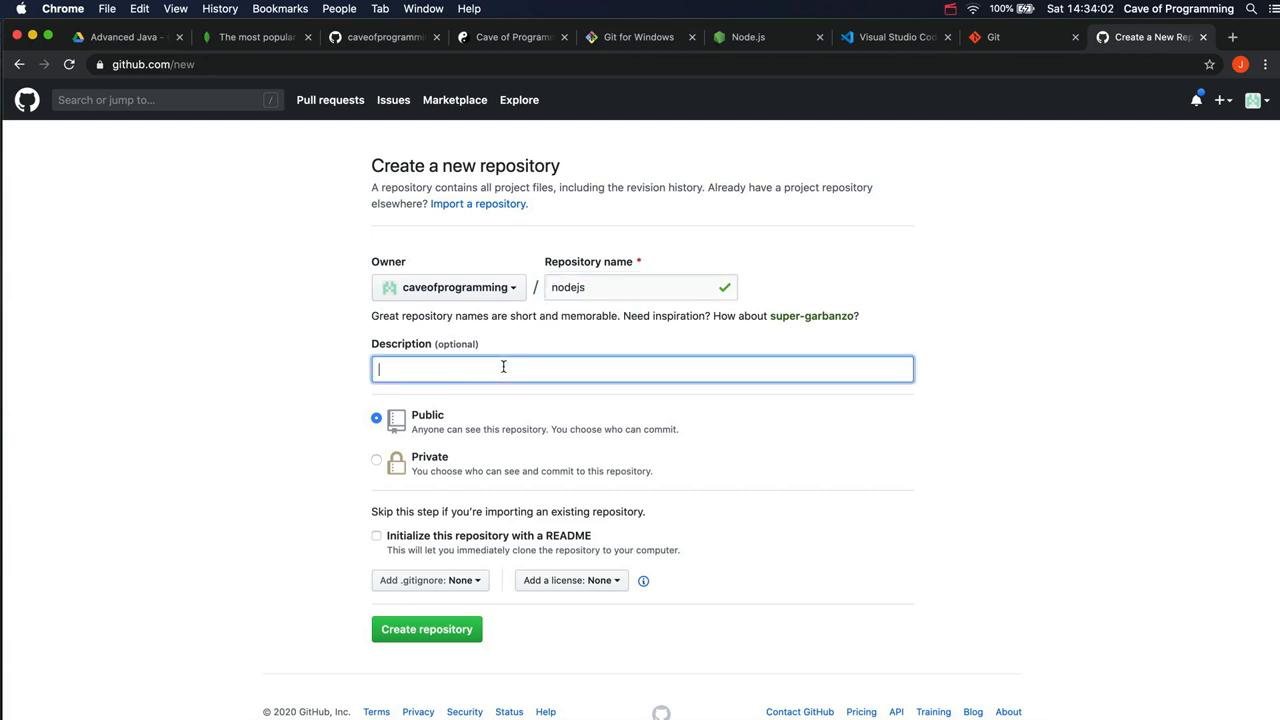
{"action": "mouse_move", "coordinate": [248, 391]}
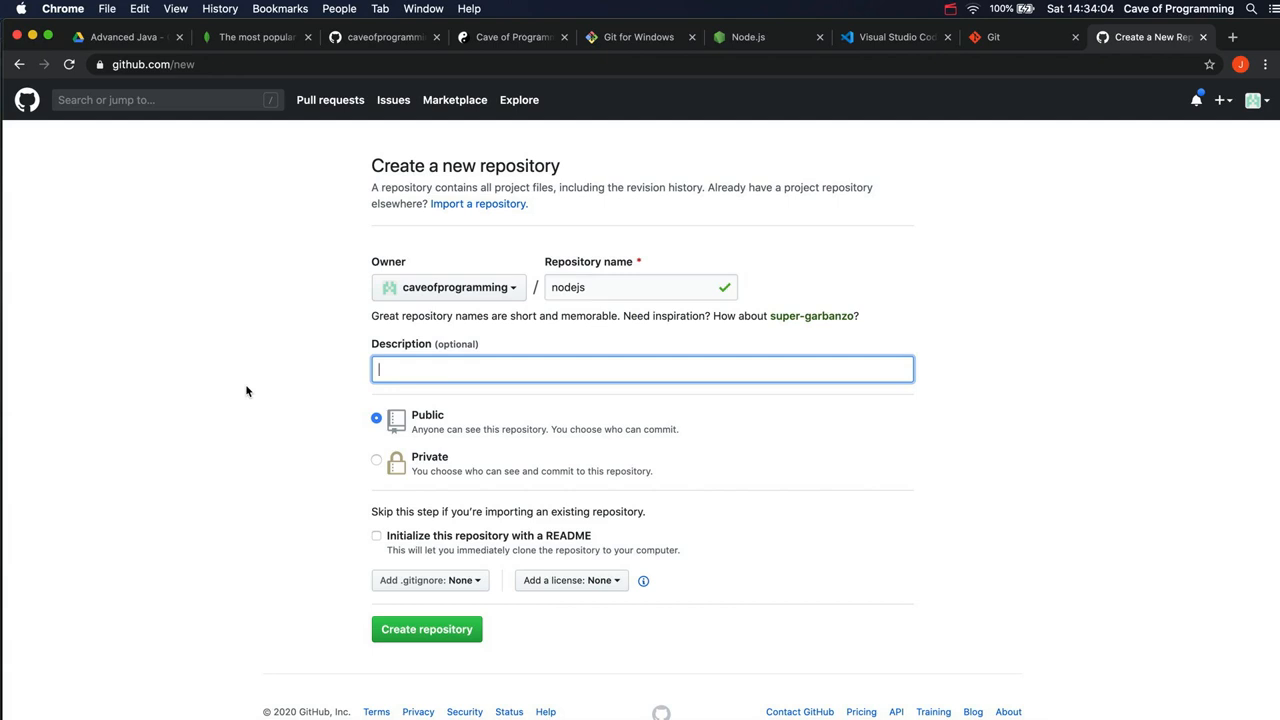
{"action": "type", "text": "Source code f"}
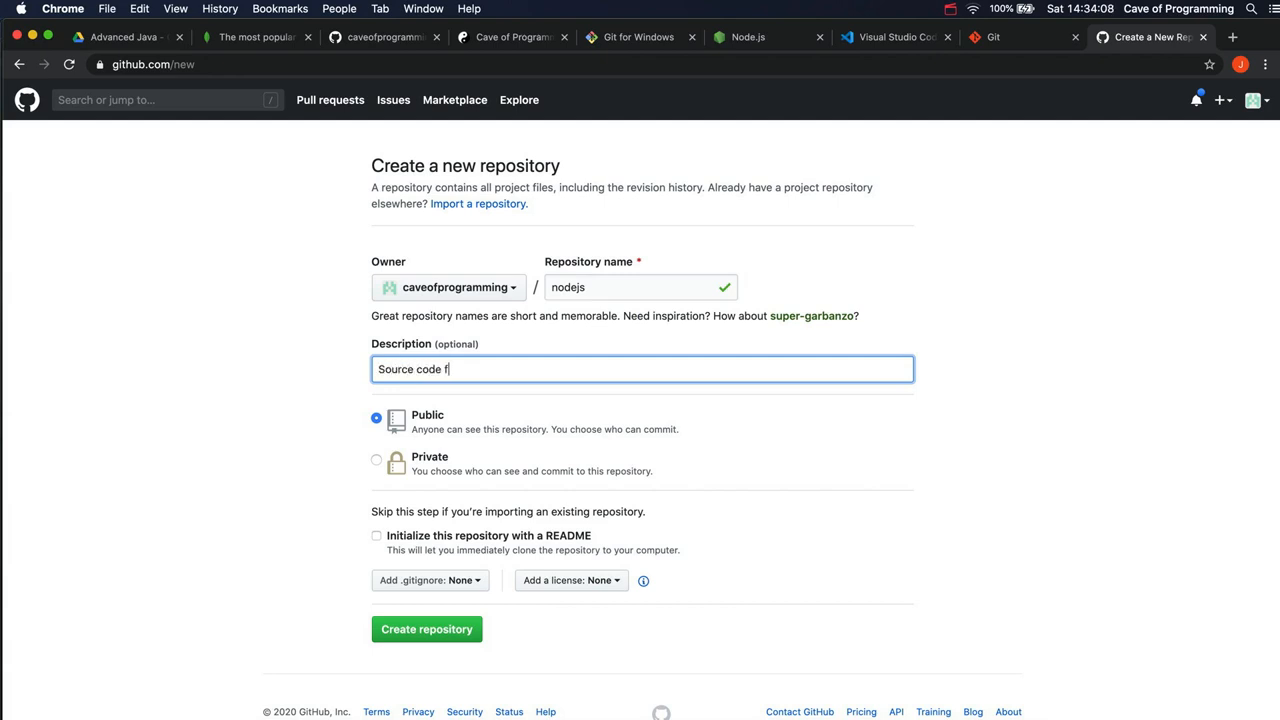
{"action": "type", "text": "or"}
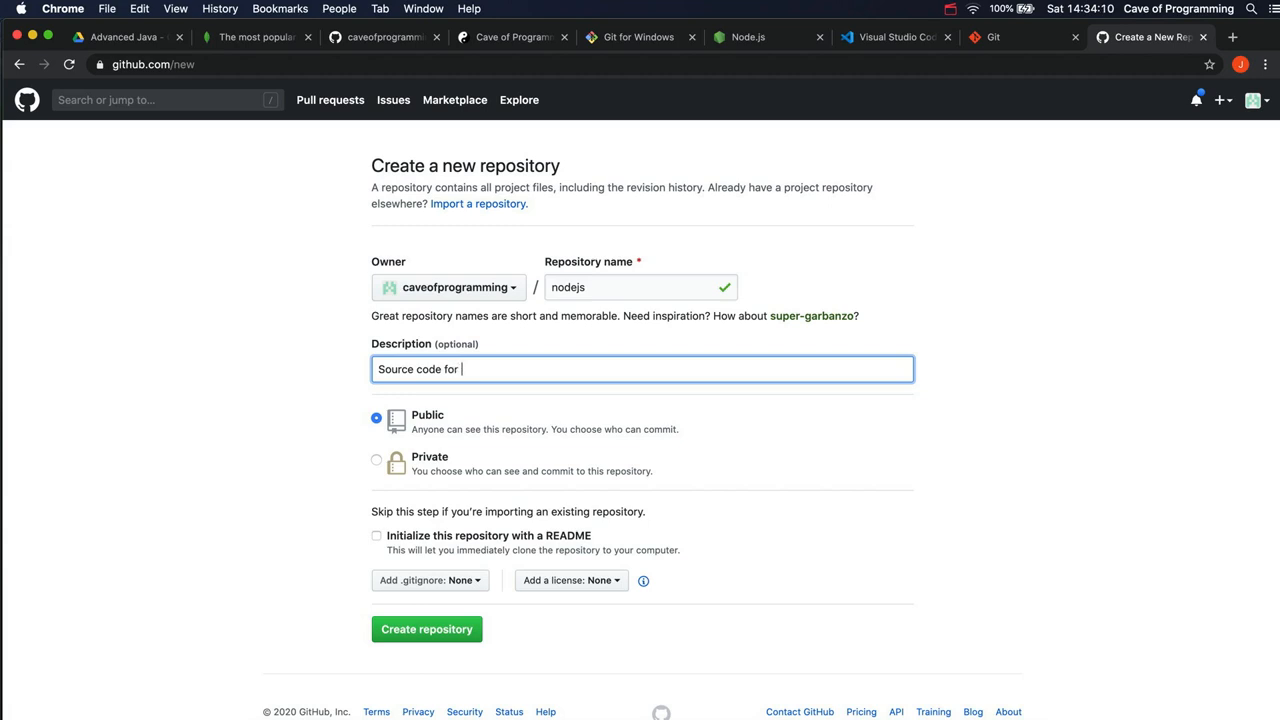
{"action": "type", "text": "Javascript a"}
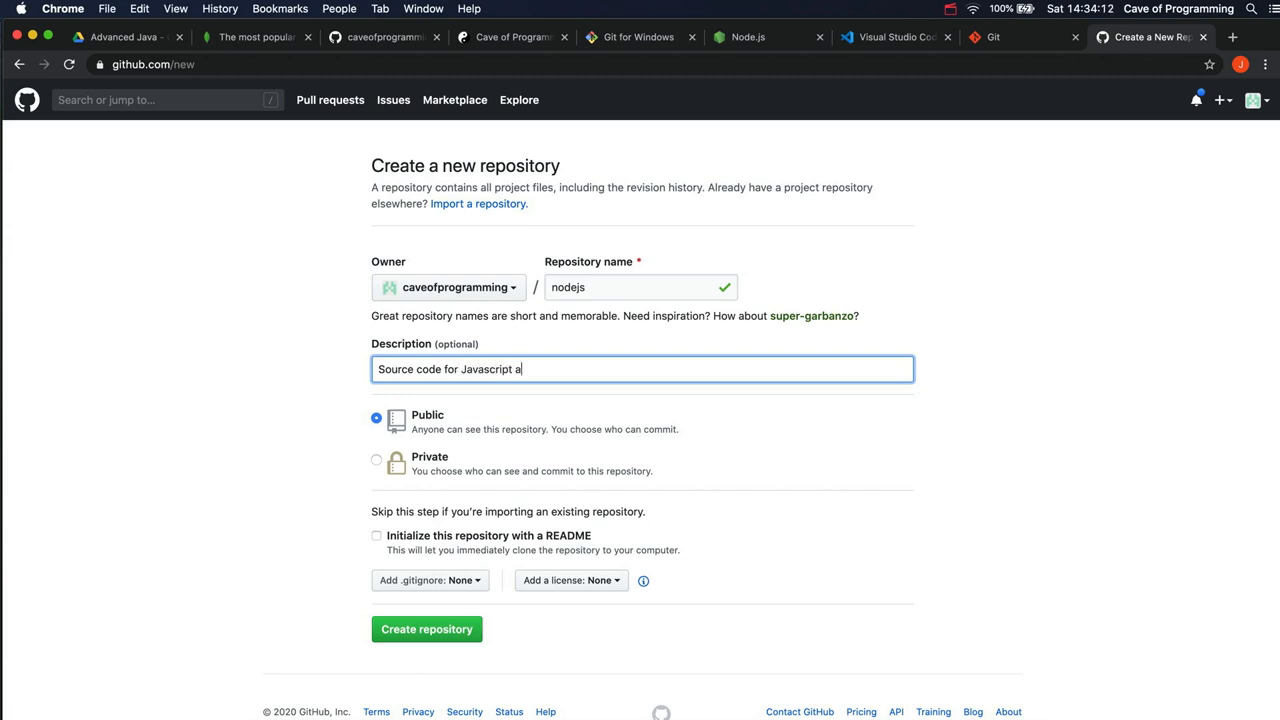
{"action": "type", "text": "nd Node"}
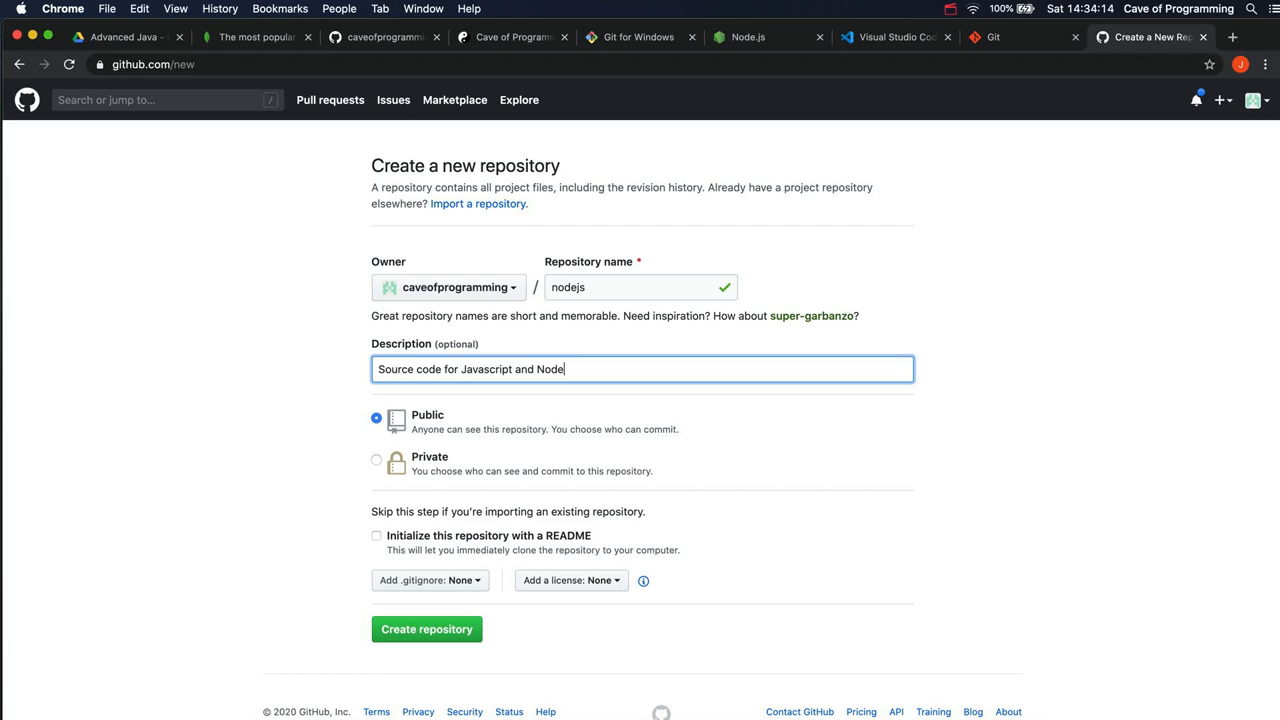
{"action": "type", "text": "JS for Begin"}
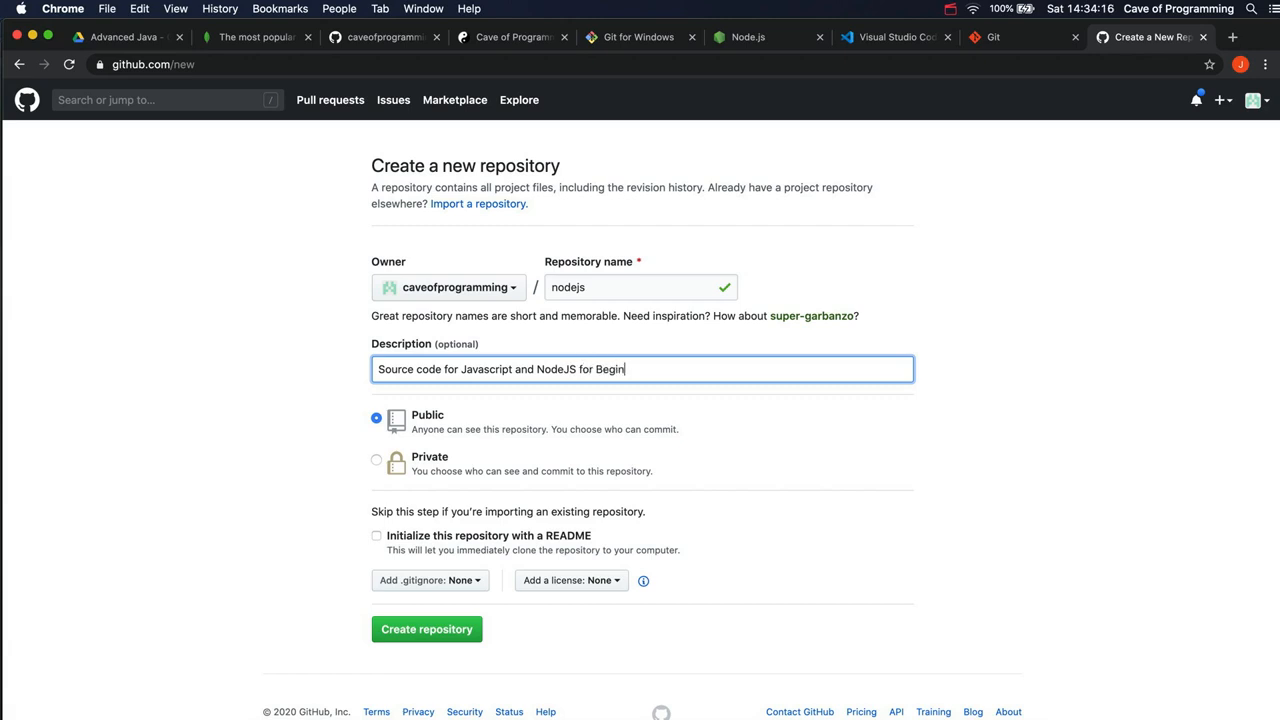
{"action": "type", "text": "ners course"}
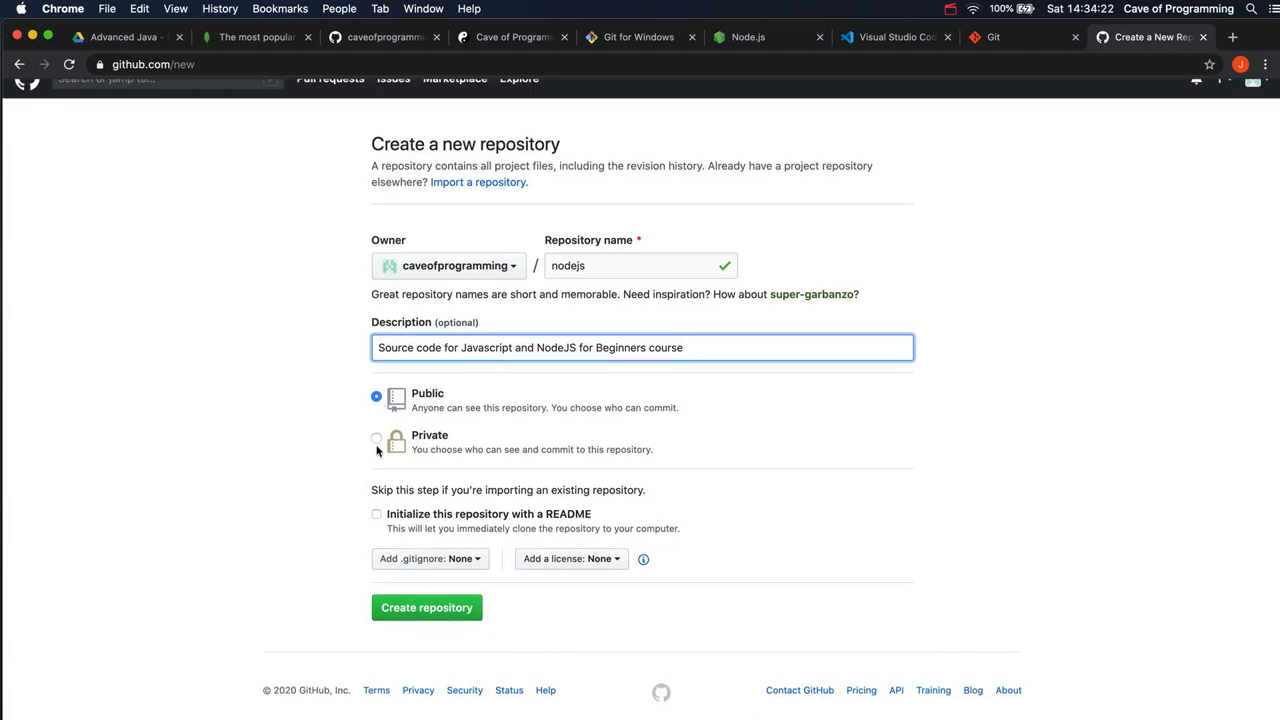
{"action": "mouse_move", "coordinate": [341, 454]}
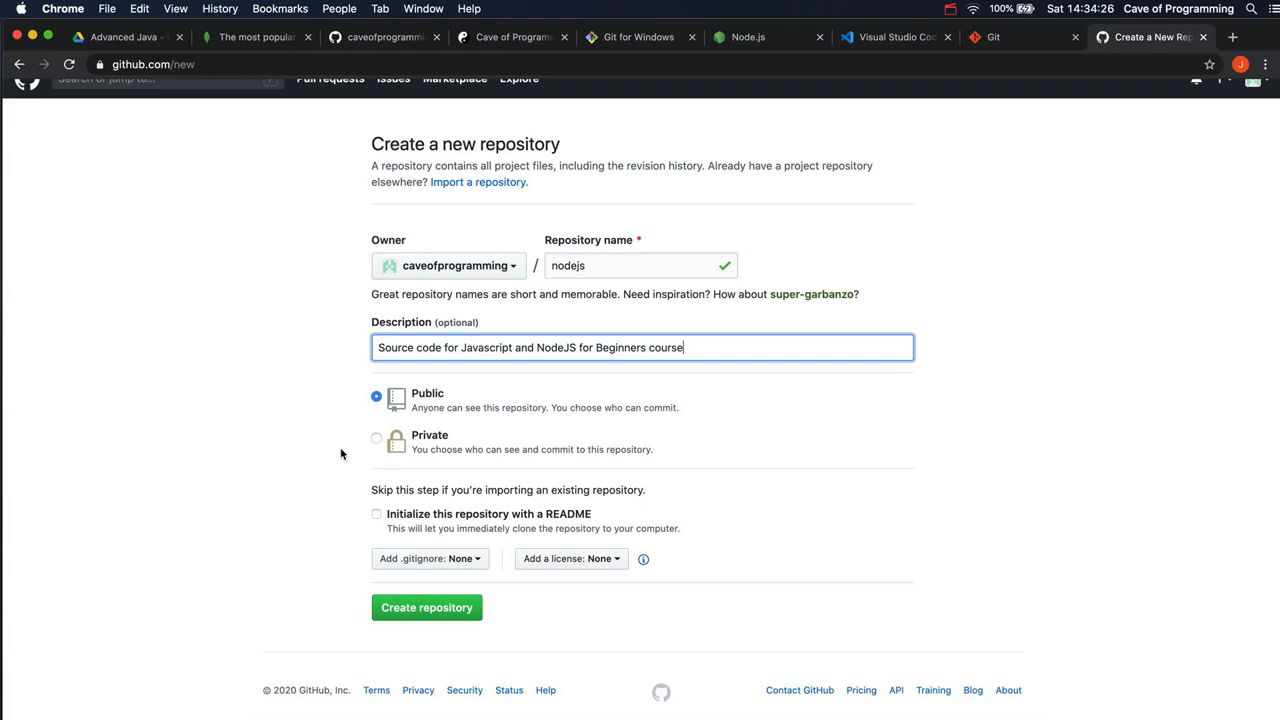
{"action": "mouse_move", "coordinate": [400, 401]}
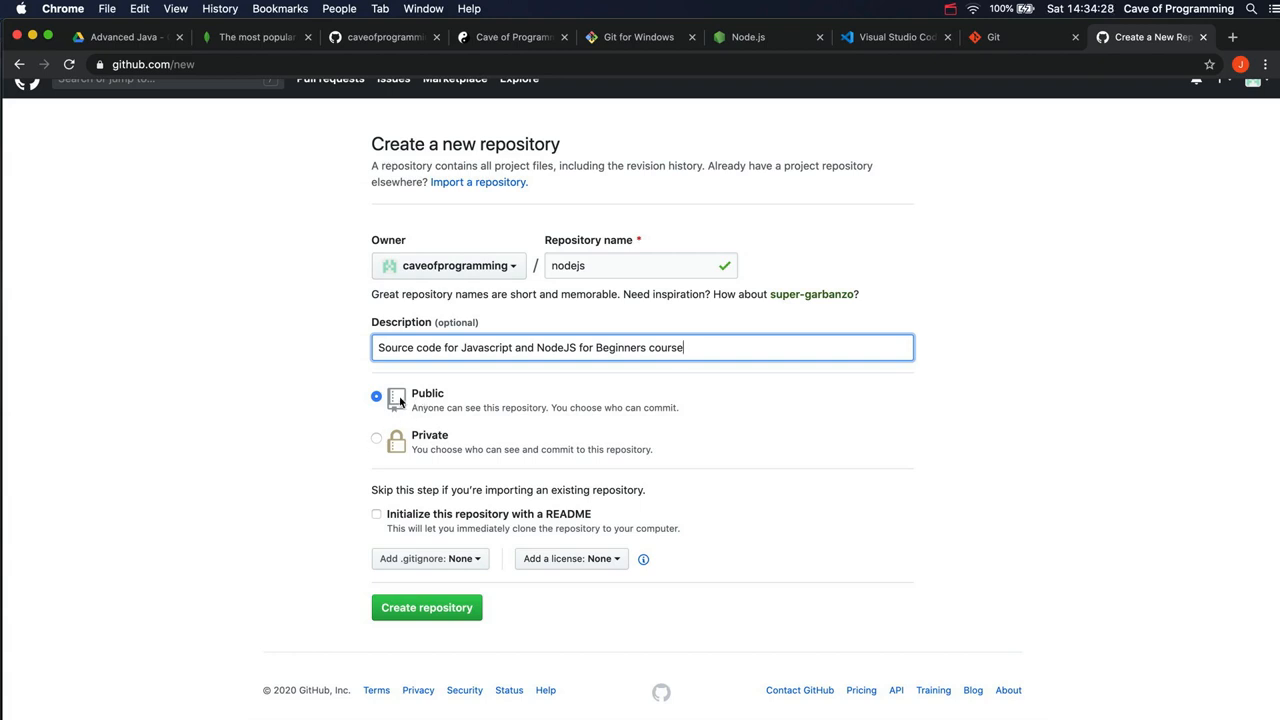
{"action": "mouse_move", "coordinate": [306, 440]}
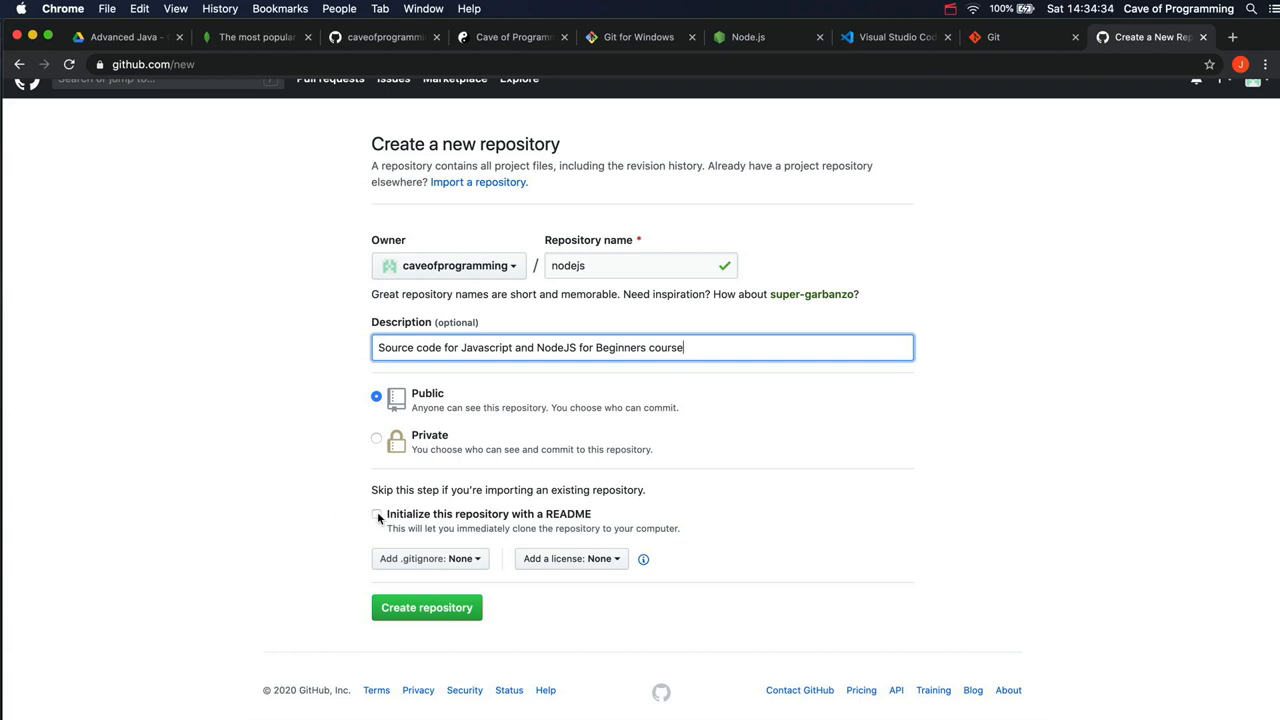
- Tick 'Initialize this repository with a README' for the nodejs repository
{"action": "left_click", "coordinate": [376, 515]}
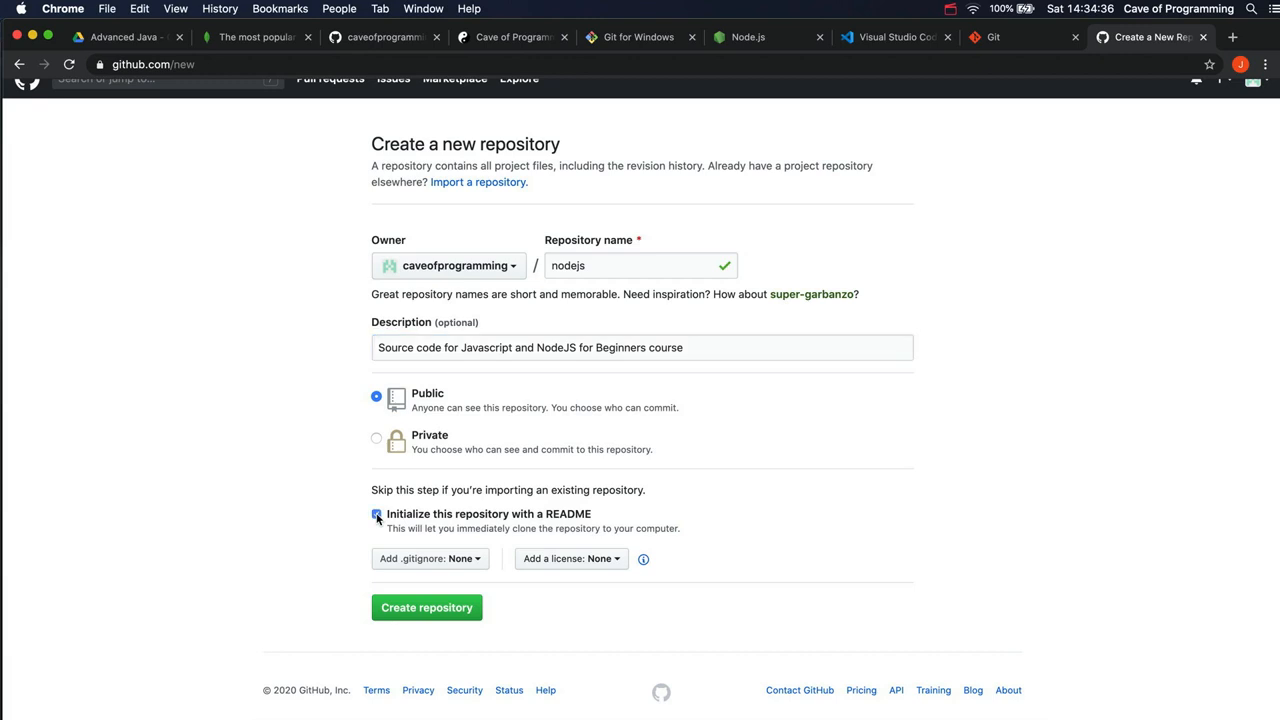
{"action": "left_click", "coordinate": [377, 514]}
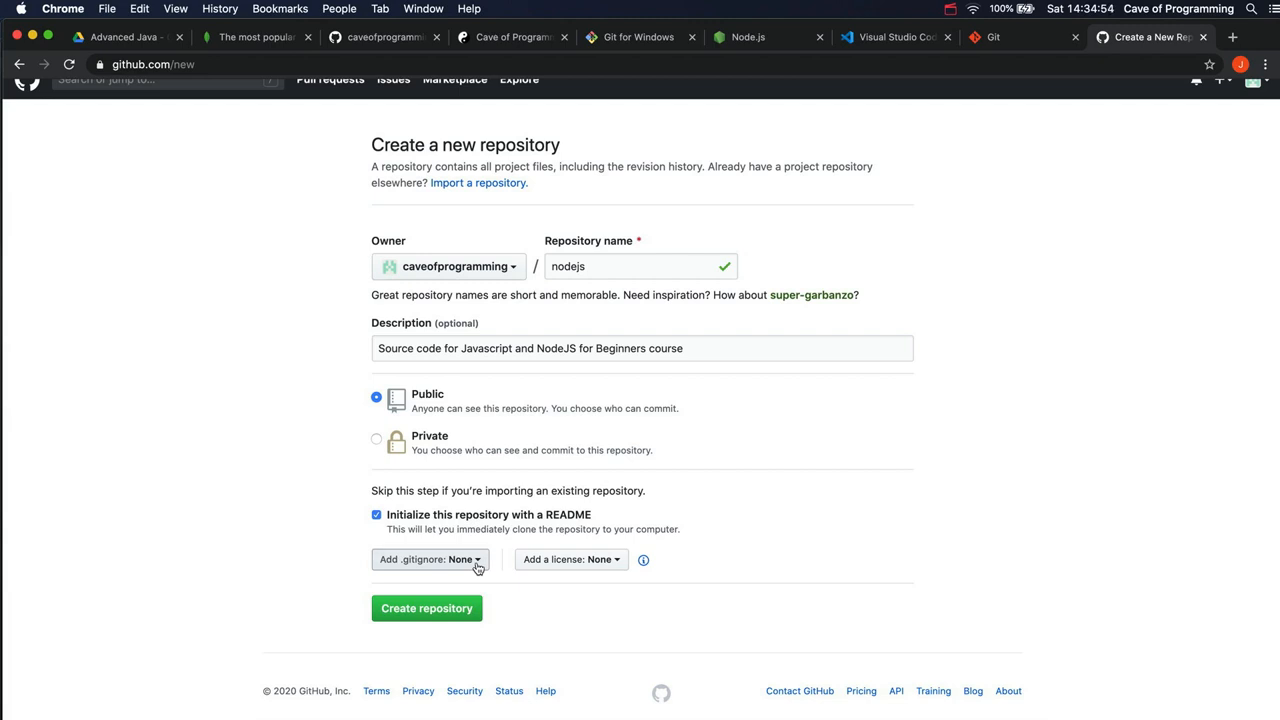
- Filter the .gitignore template list and select the Node template
{"action": "left_click", "coordinate": [430, 559]}
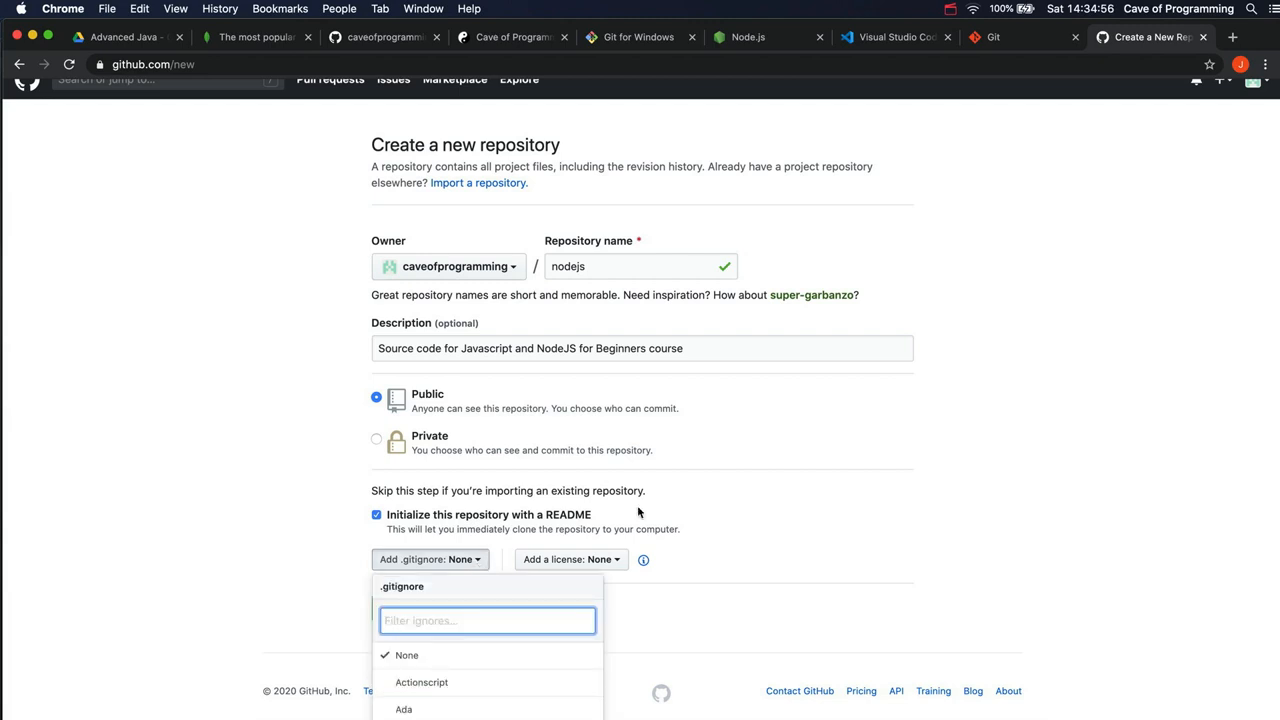
{"action": "scroll", "scroll_direction": "down", "scroll_amount": 3}
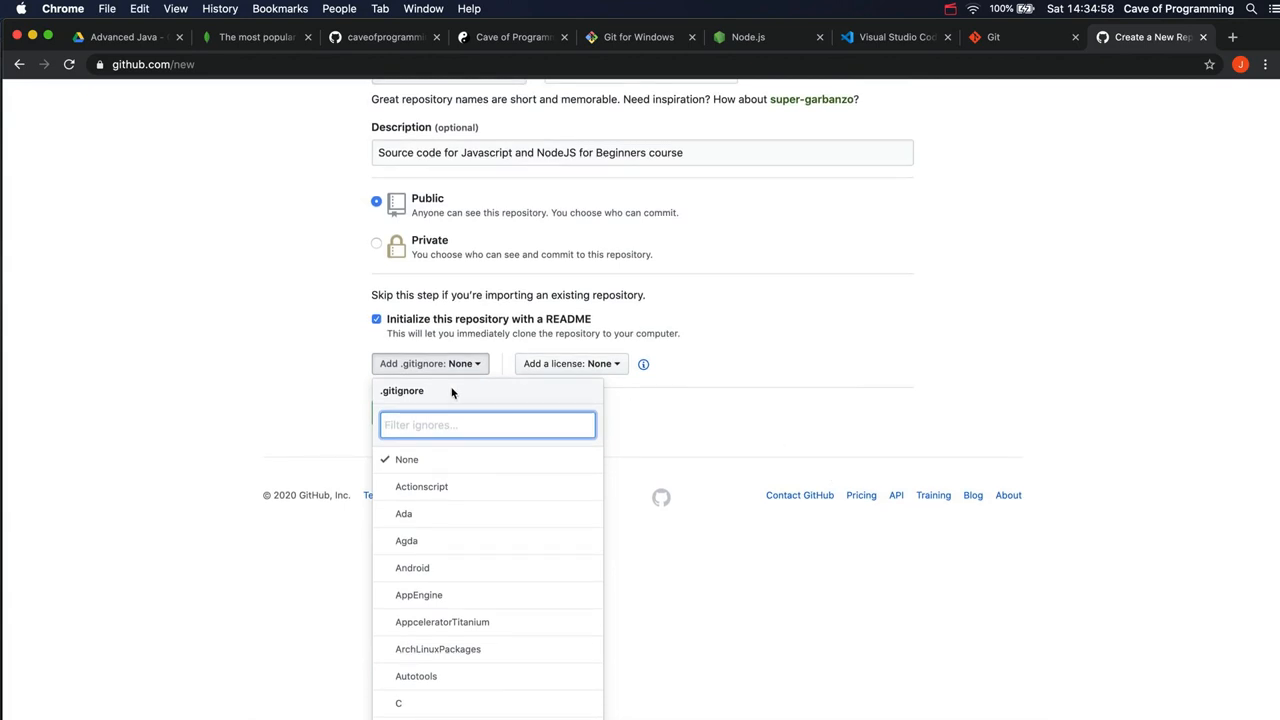
{"action": "type", "text": "javascript"}
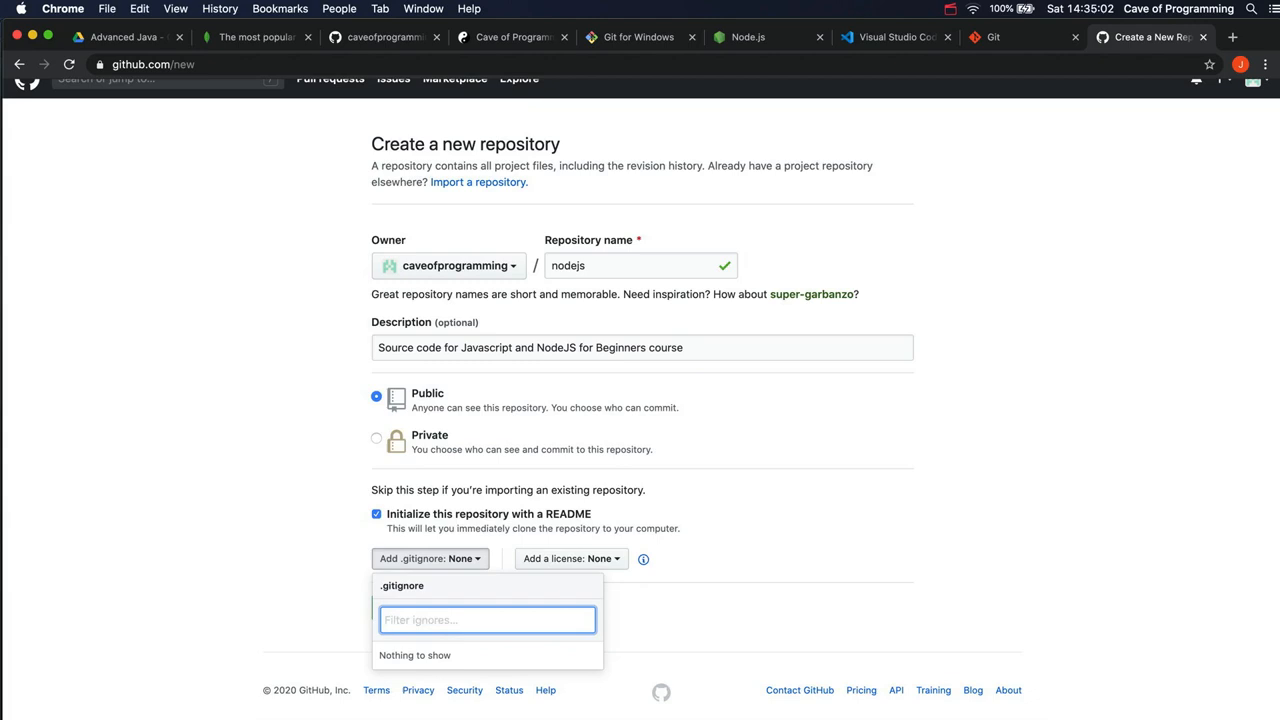
{"action": "type", "text": "nodejs"}
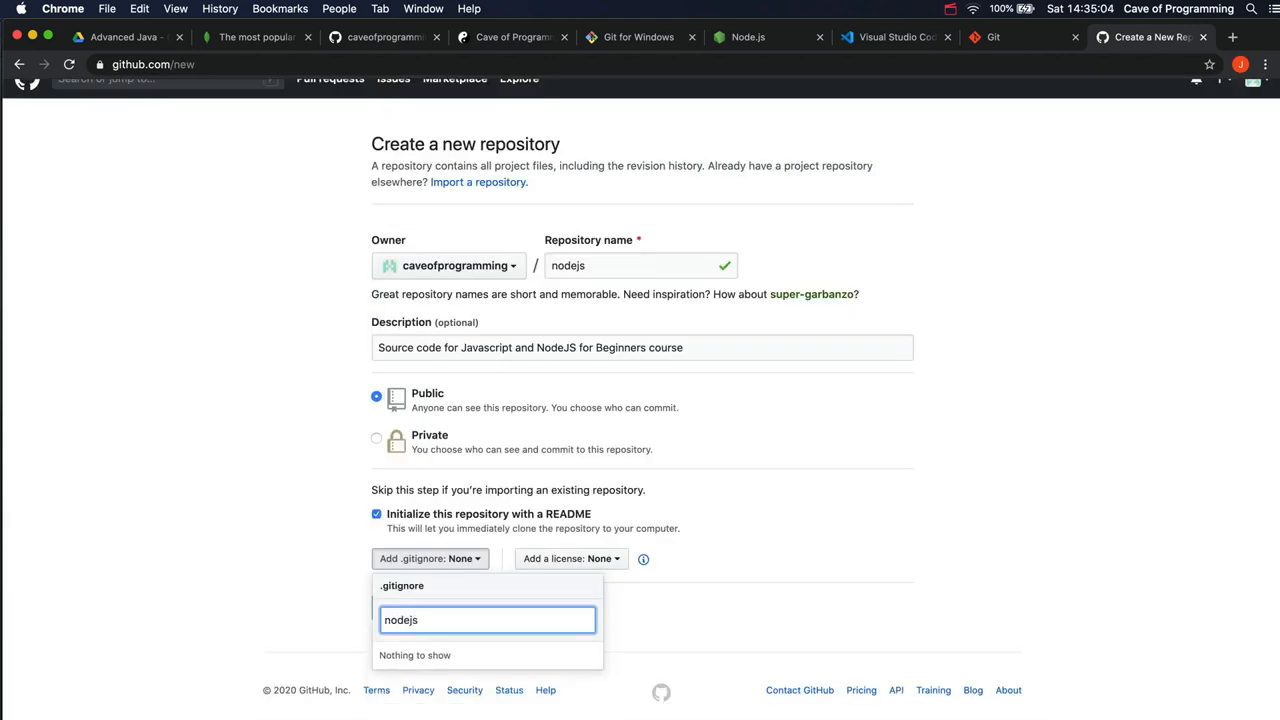
{"action": "key", "text": "Backspace"}
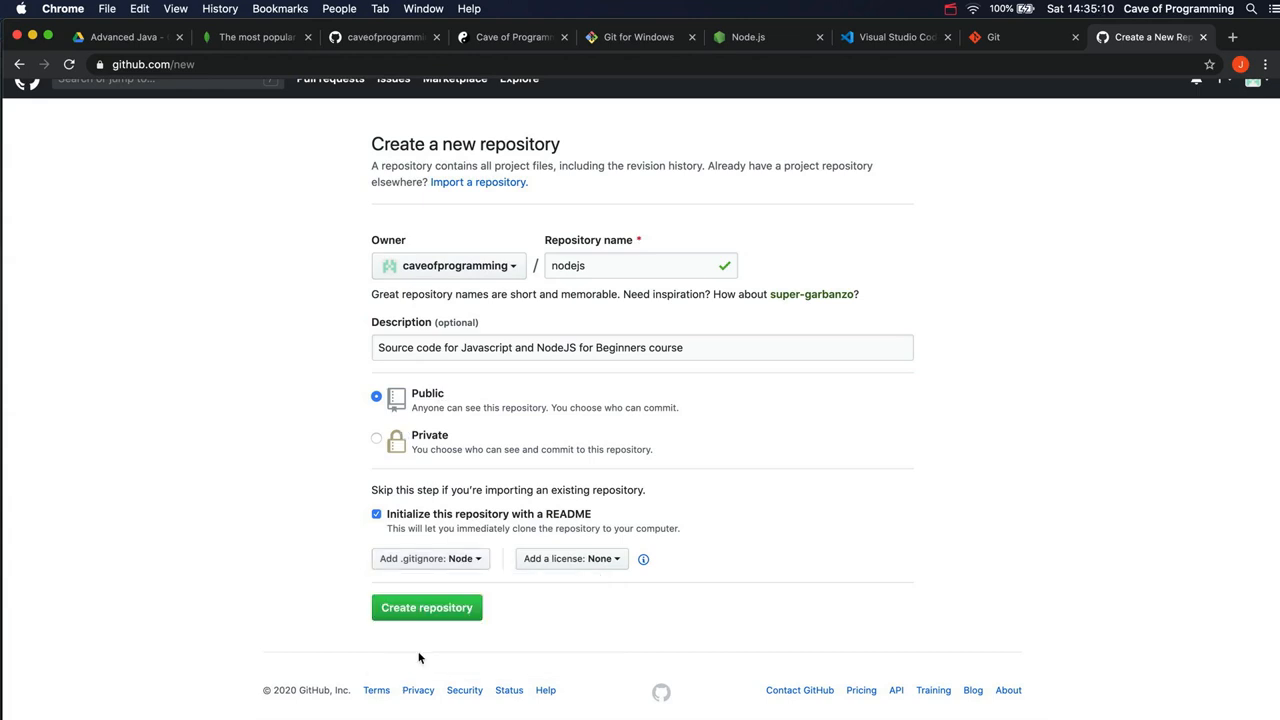
{"action": "mouse_move", "coordinate": [584, 573]}
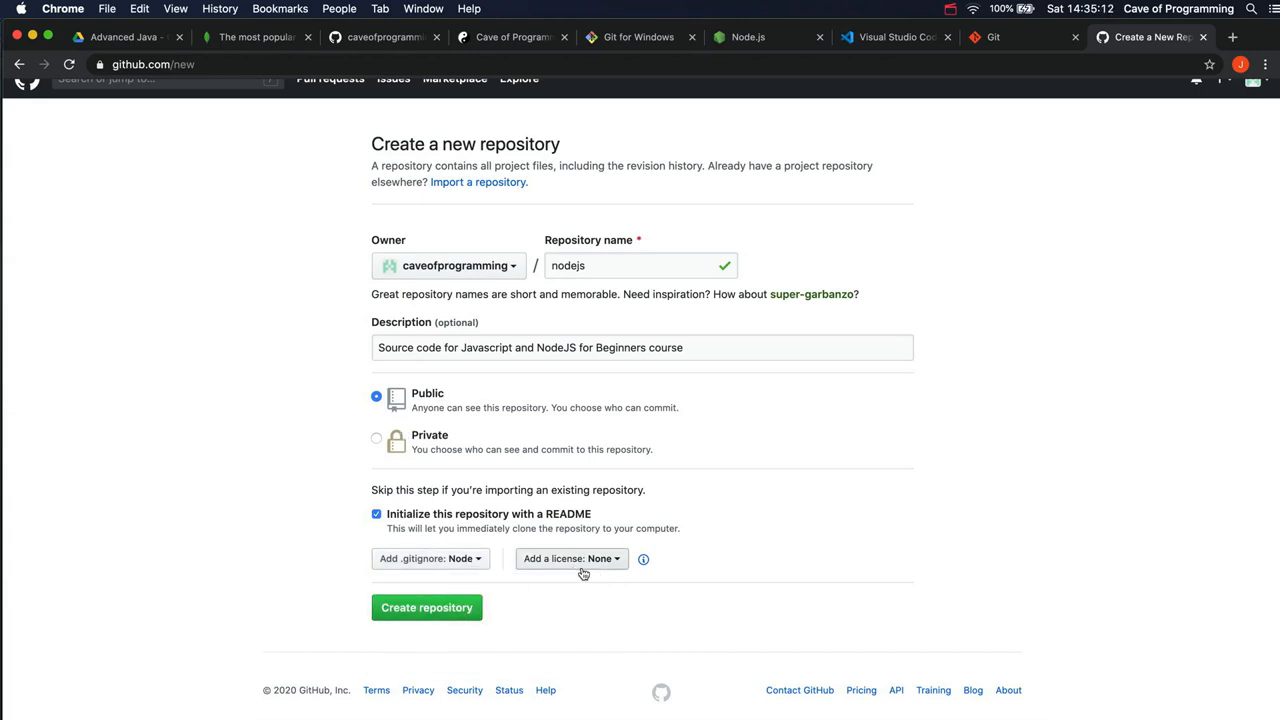
- Choose the MIT License and create the nodejs repository
{"action": "left_click", "coordinate": [572, 558]}
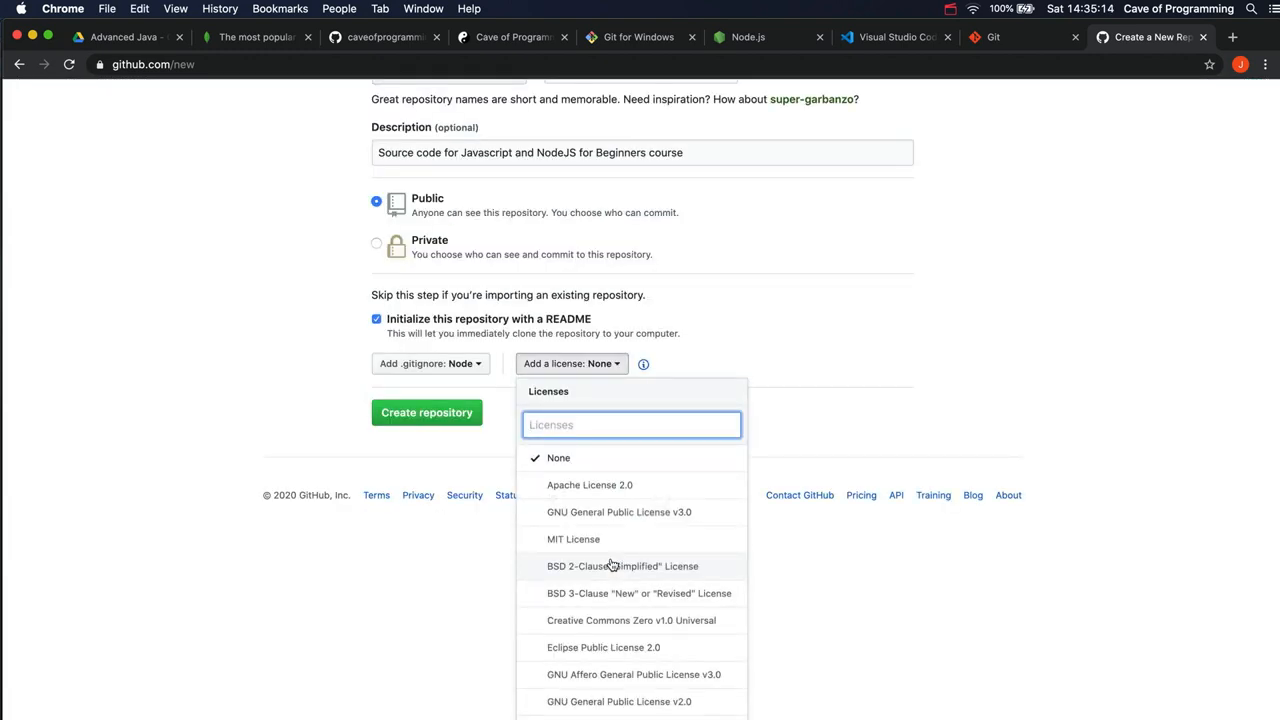
{"action": "left_click", "coordinate": [573, 539]}
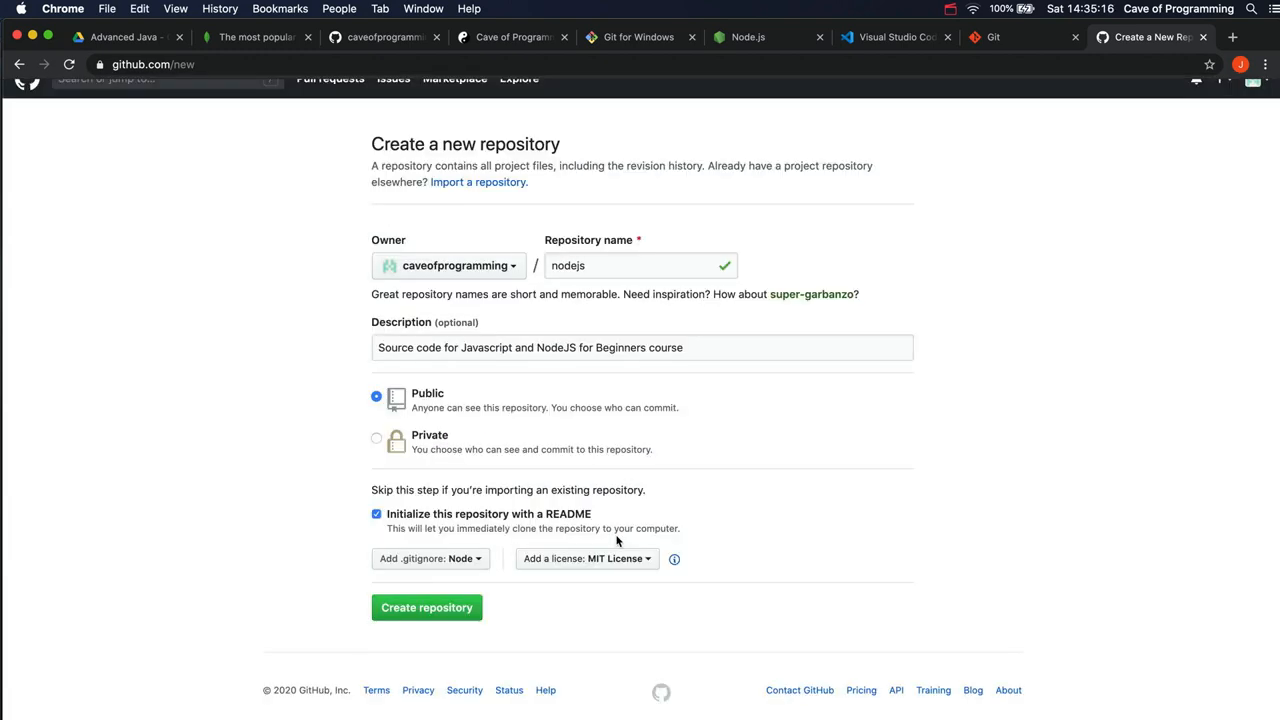
{"action": "mouse_move", "coordinate": [601, 590]}
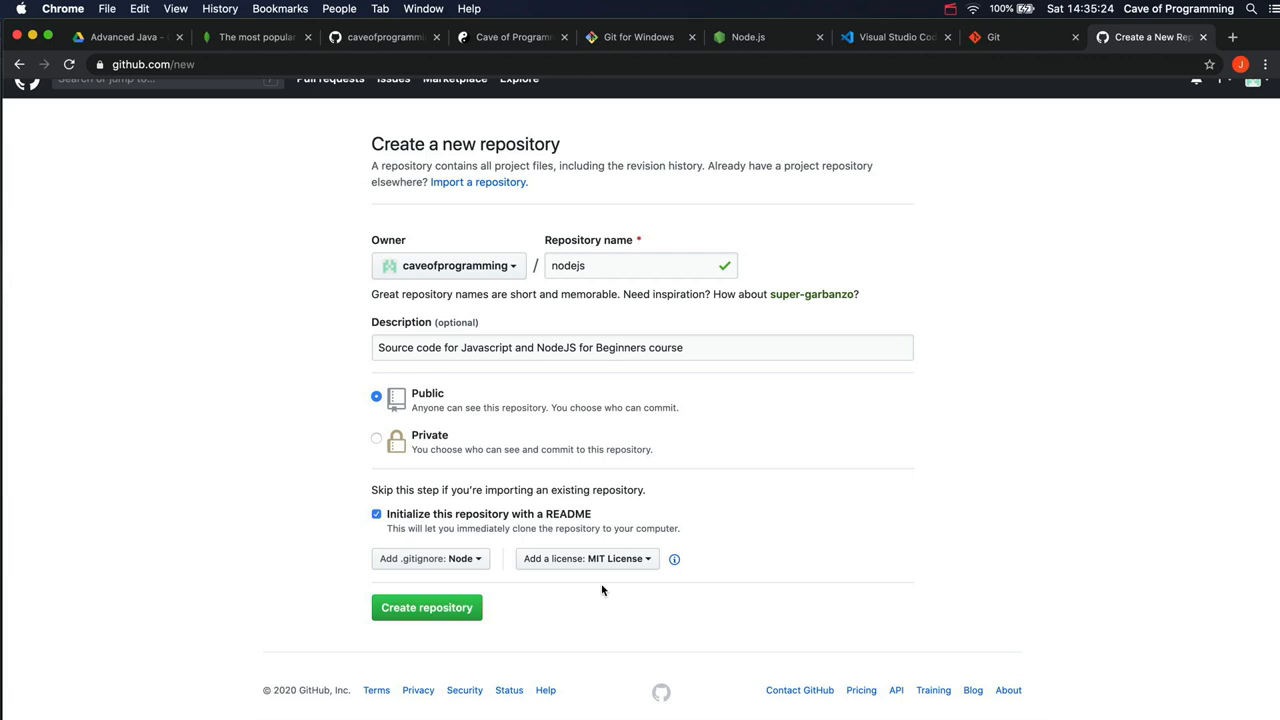
{"action": "mouse_move", "coordinate": [296, 590]}
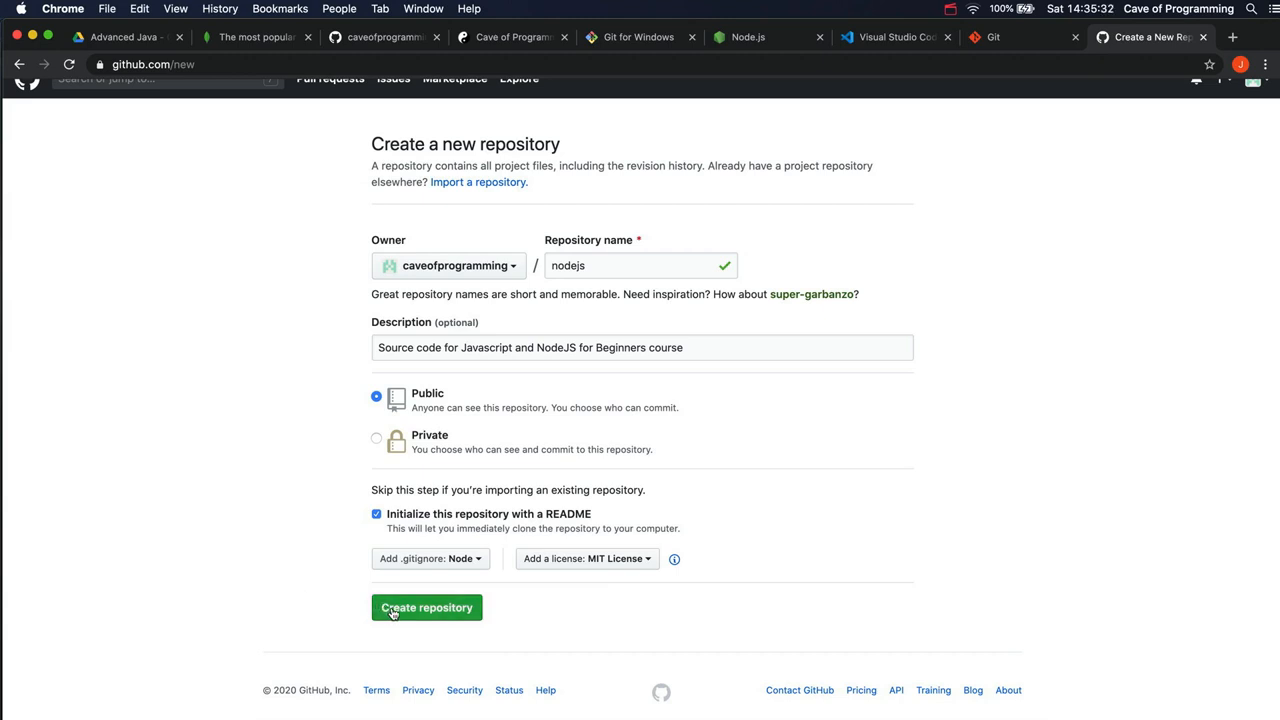
{"action": "left_click", "coordinate": [426, 607]}
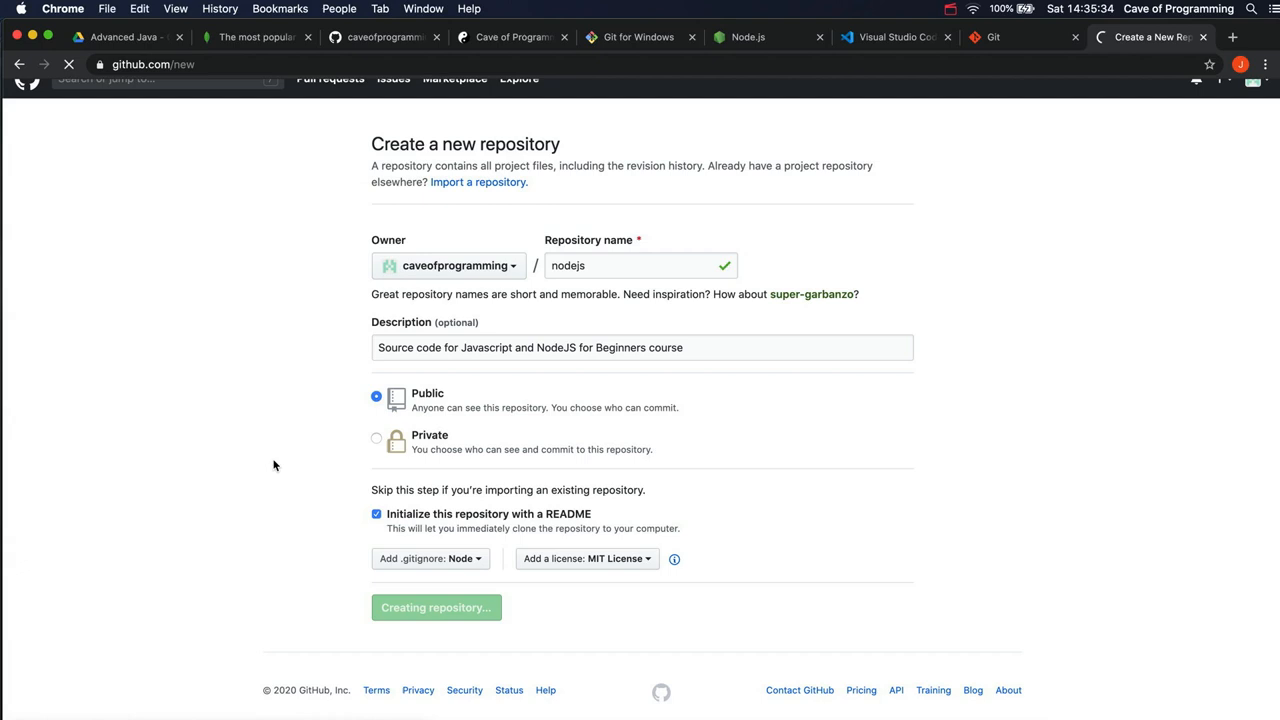
{"action": "left_click", "coordinate": [435, 607]}
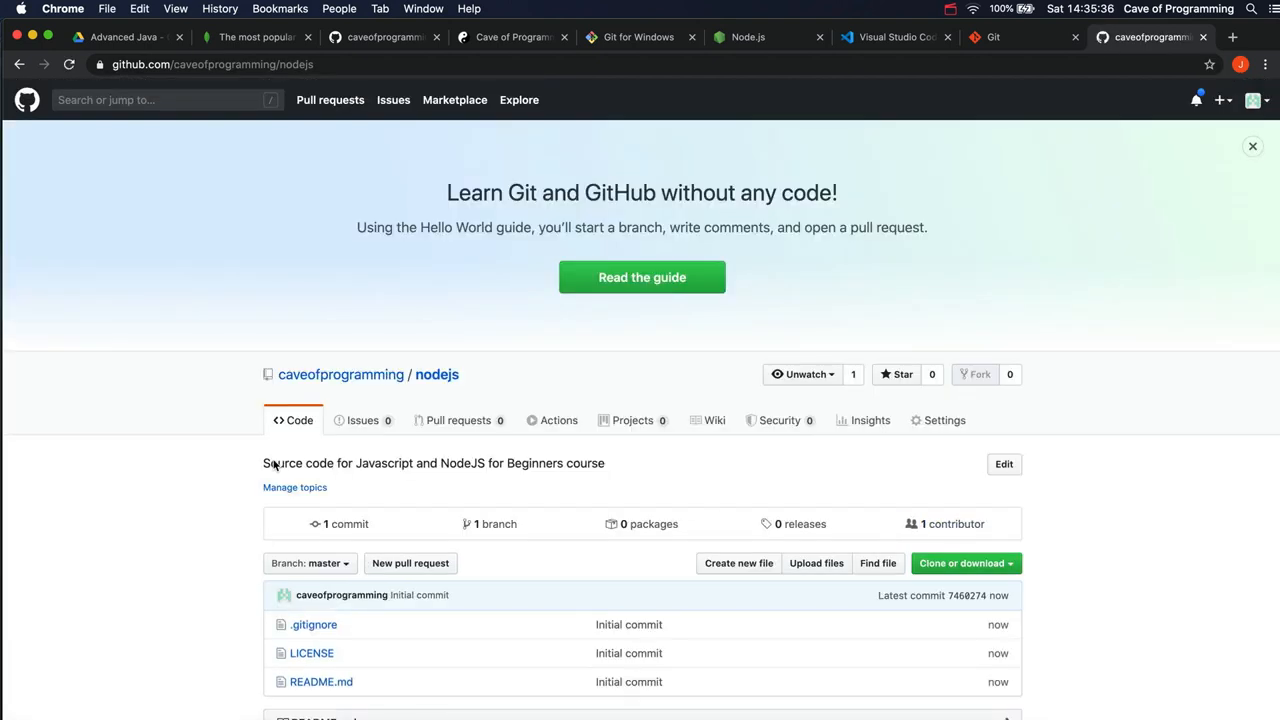
- Scroll the nodejs repository page and show its 'Clone or download' HTTPS address
{"action": "scroll", "scroll_direction": "down", "scroll_amount": 3}
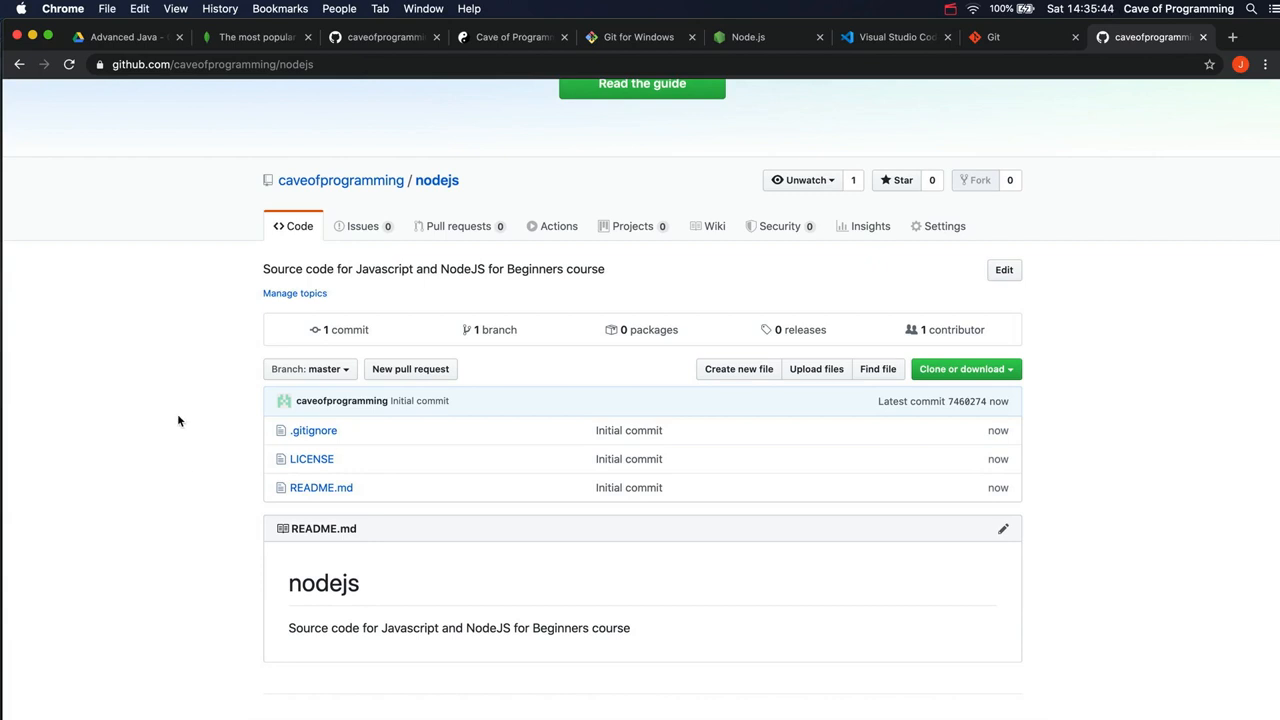
{"action": "mouse_move", "coordinate": [965, 369]}
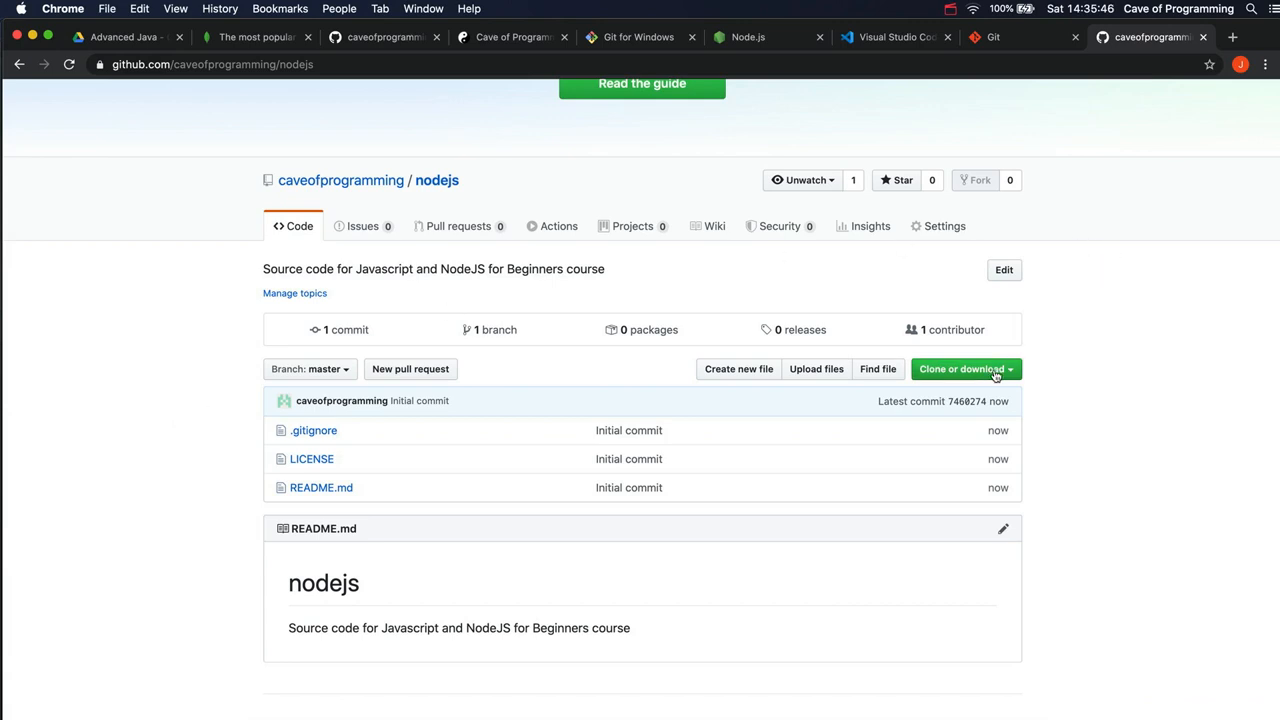
{"action": "left_click", "coordinate": [960, 369]}
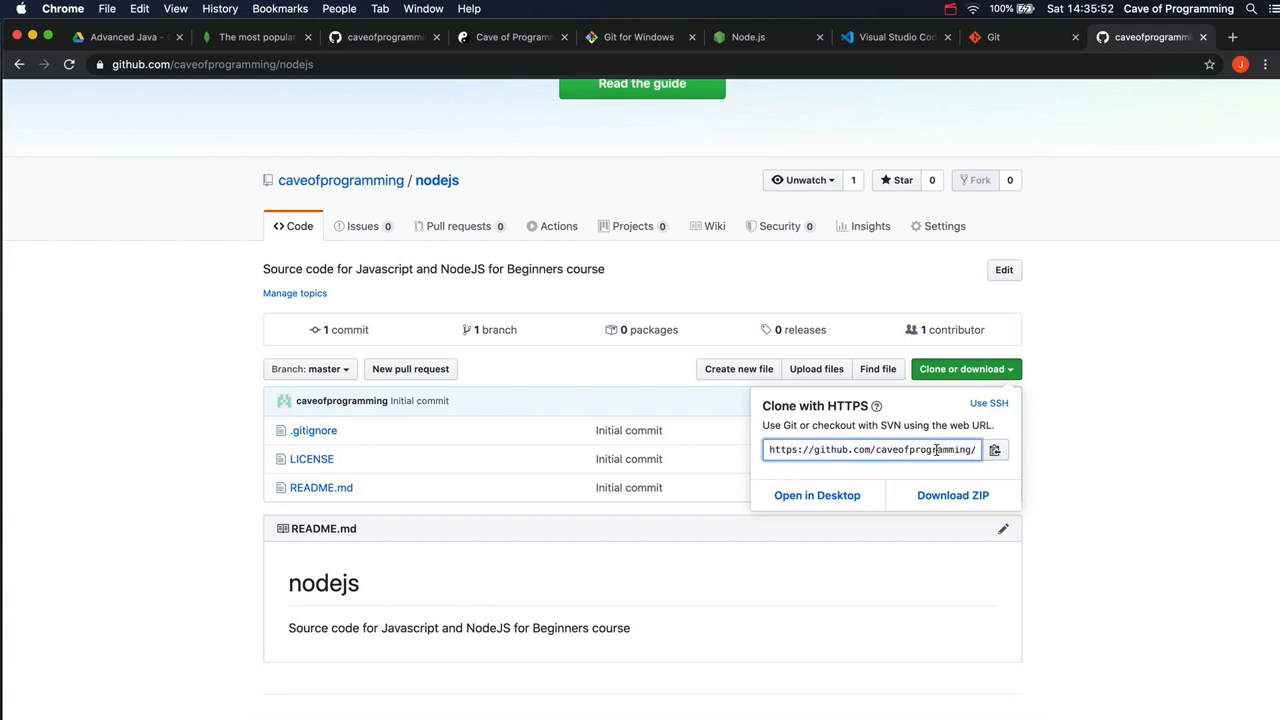
{"action": "mouse_move", "coordinate": [1089, 428]}
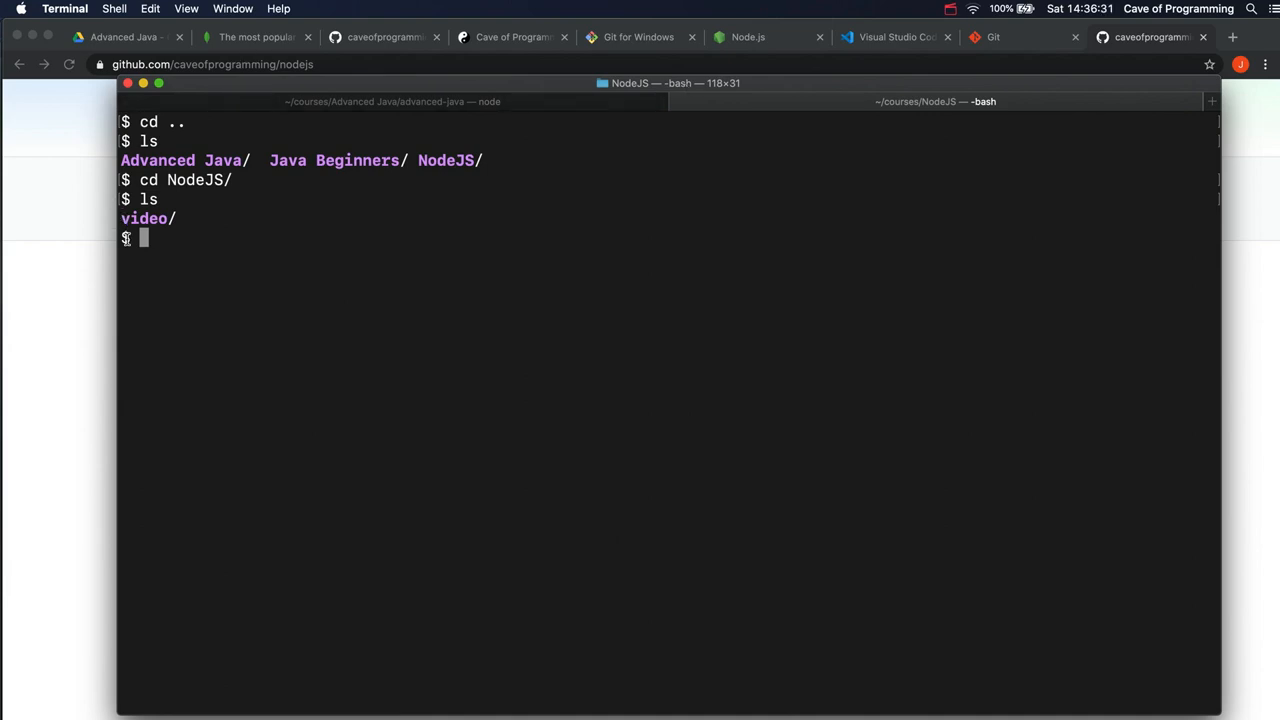
{"action": "mouse_move", "coordinate": [254, 244]}
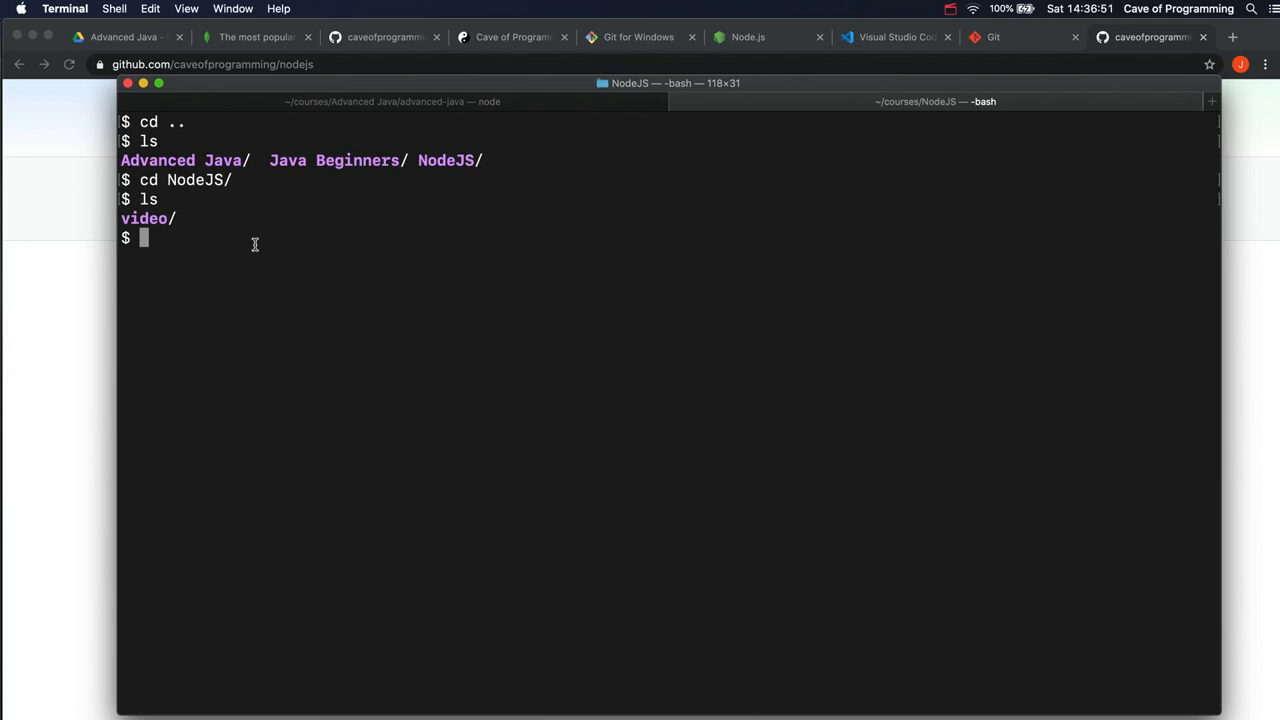
{"action": "type", "text": "pwd"}
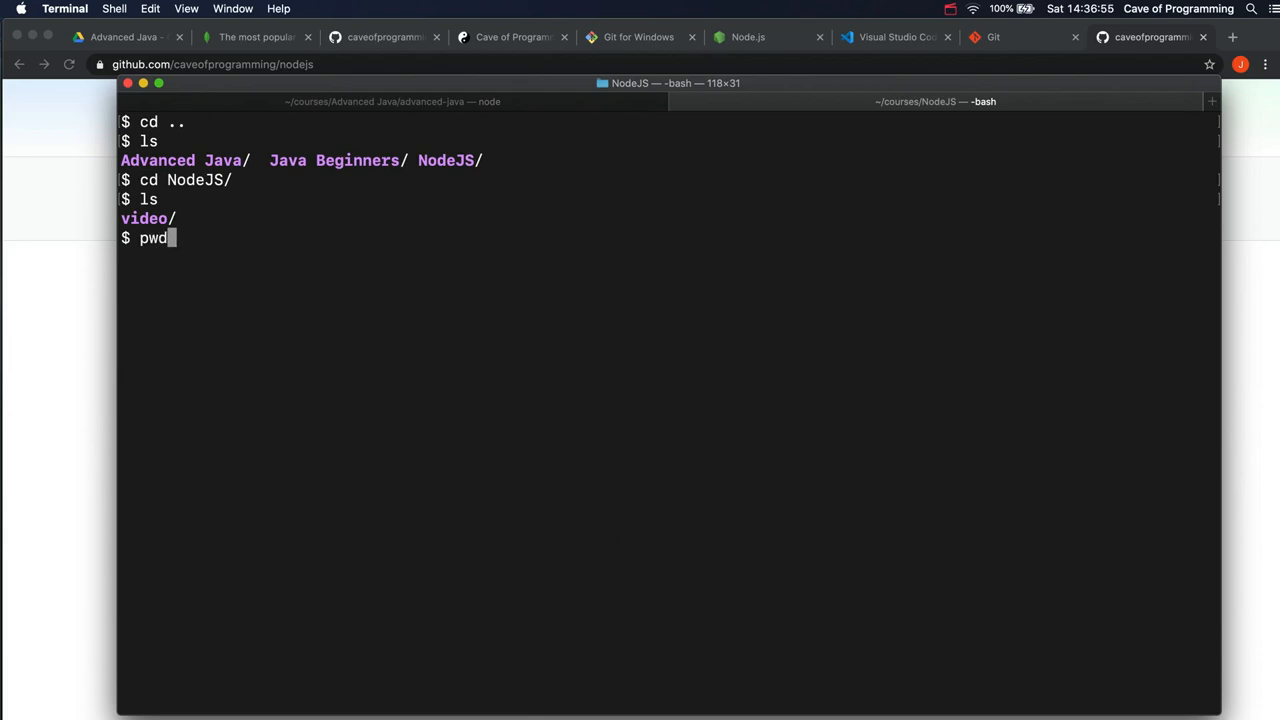
{"action": "key", "text": "Return"}
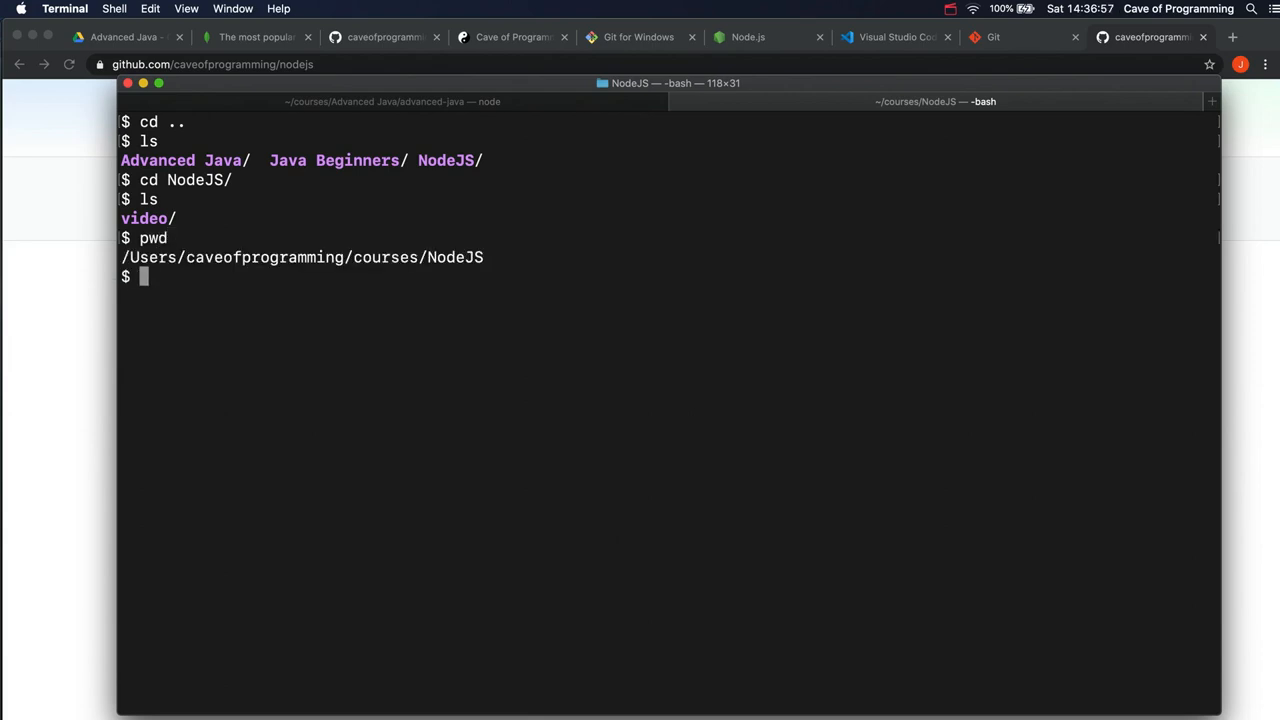
{"action": "mouse_move", "coordinate": [199, 267]}
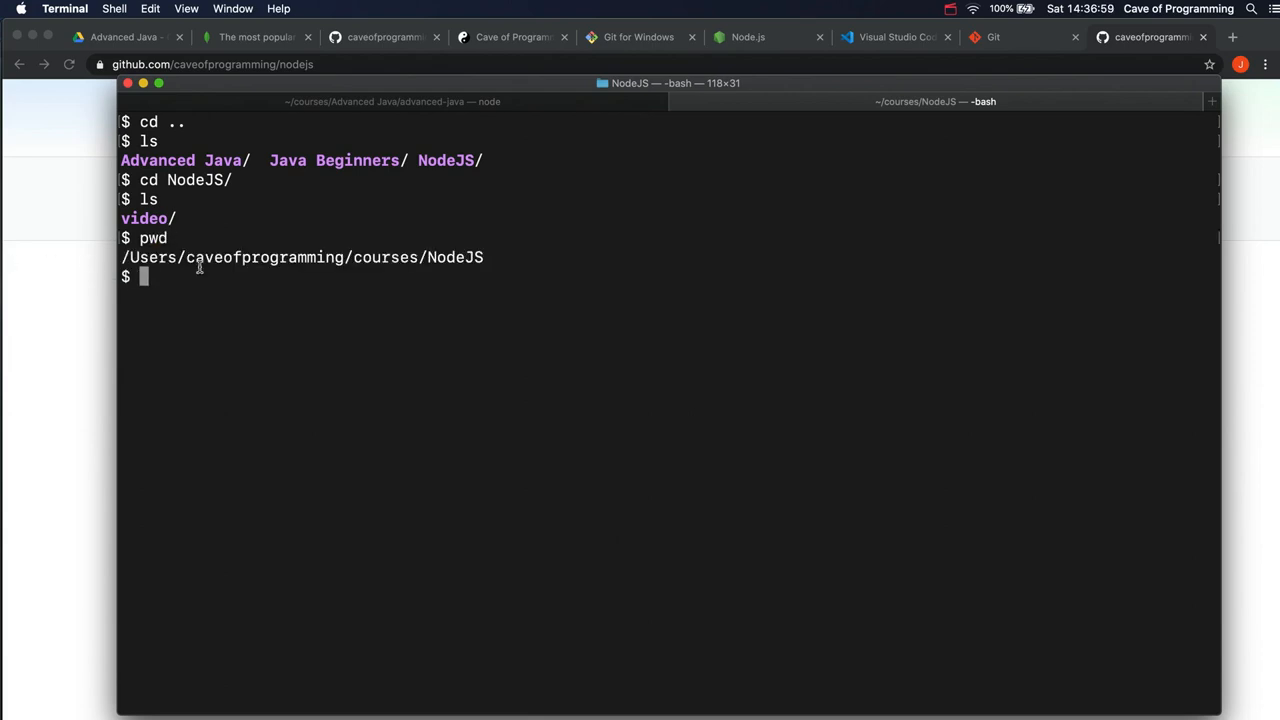
{"action": "mouse_move", "coordinate": [302, 281]}
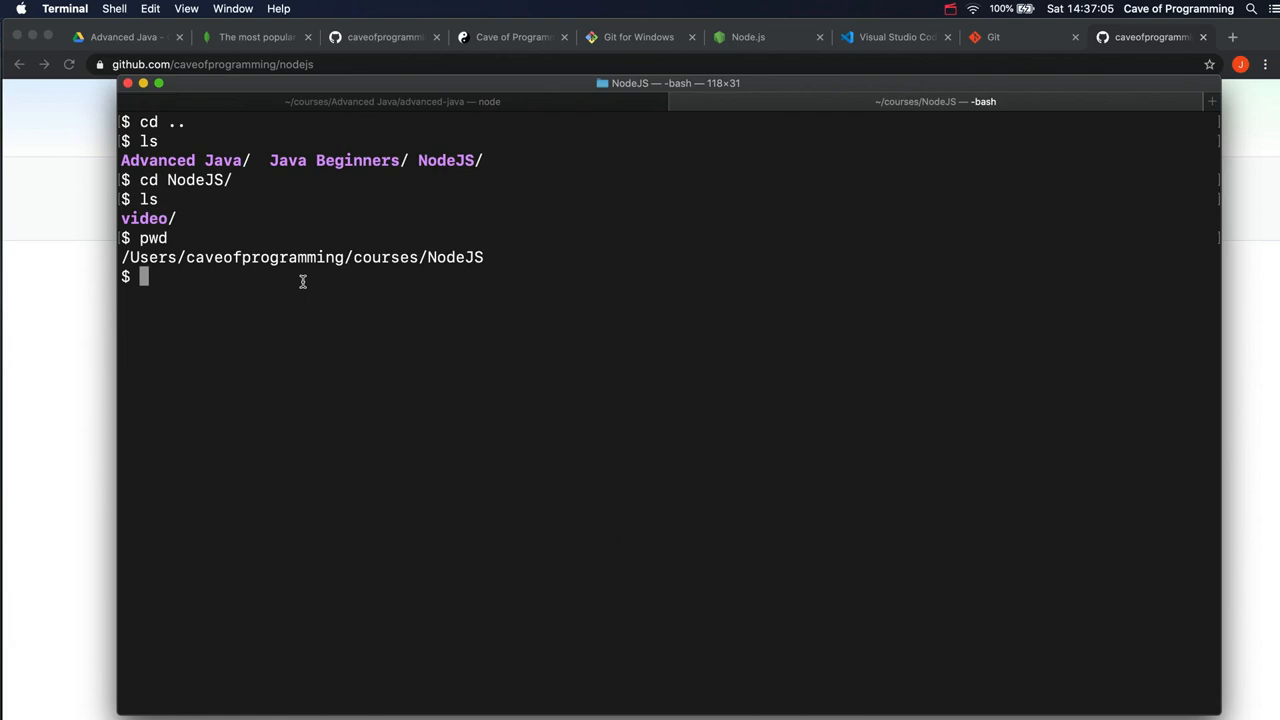
{"action": "type", "text": "cd"}
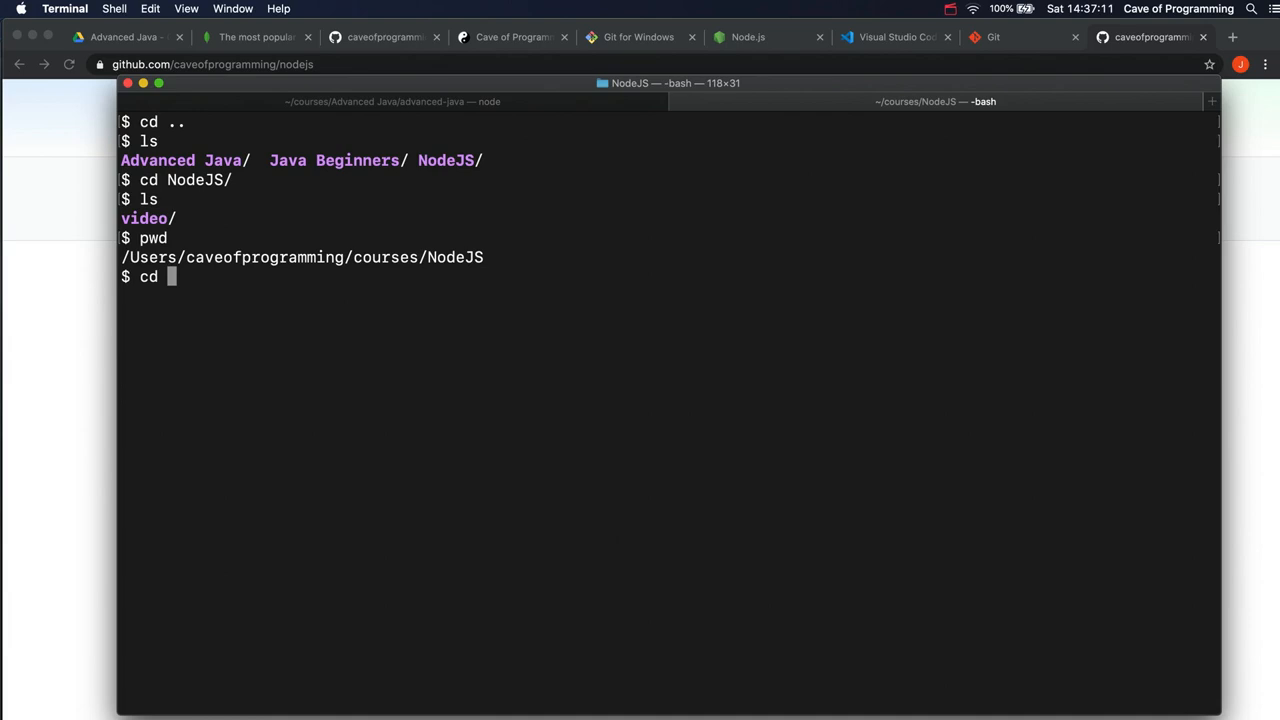
{"action": "key", "text": "Backspace"}
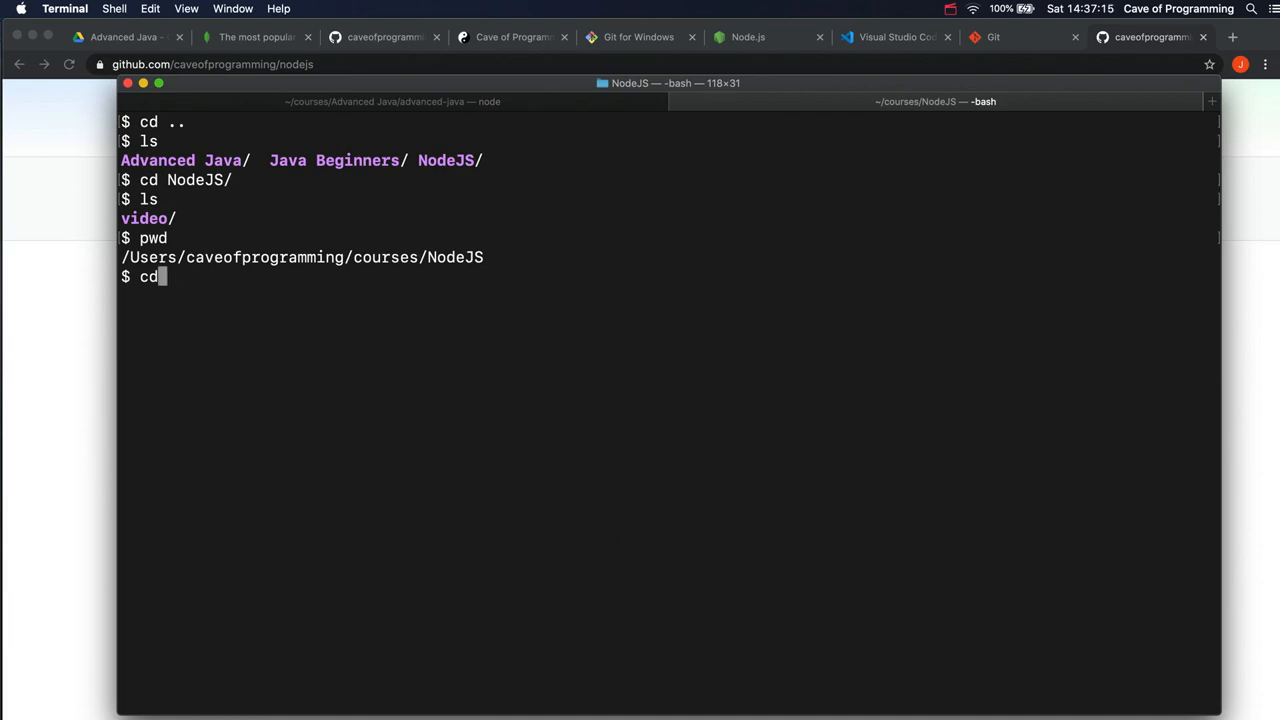
{"action": "type", "text": ".."}
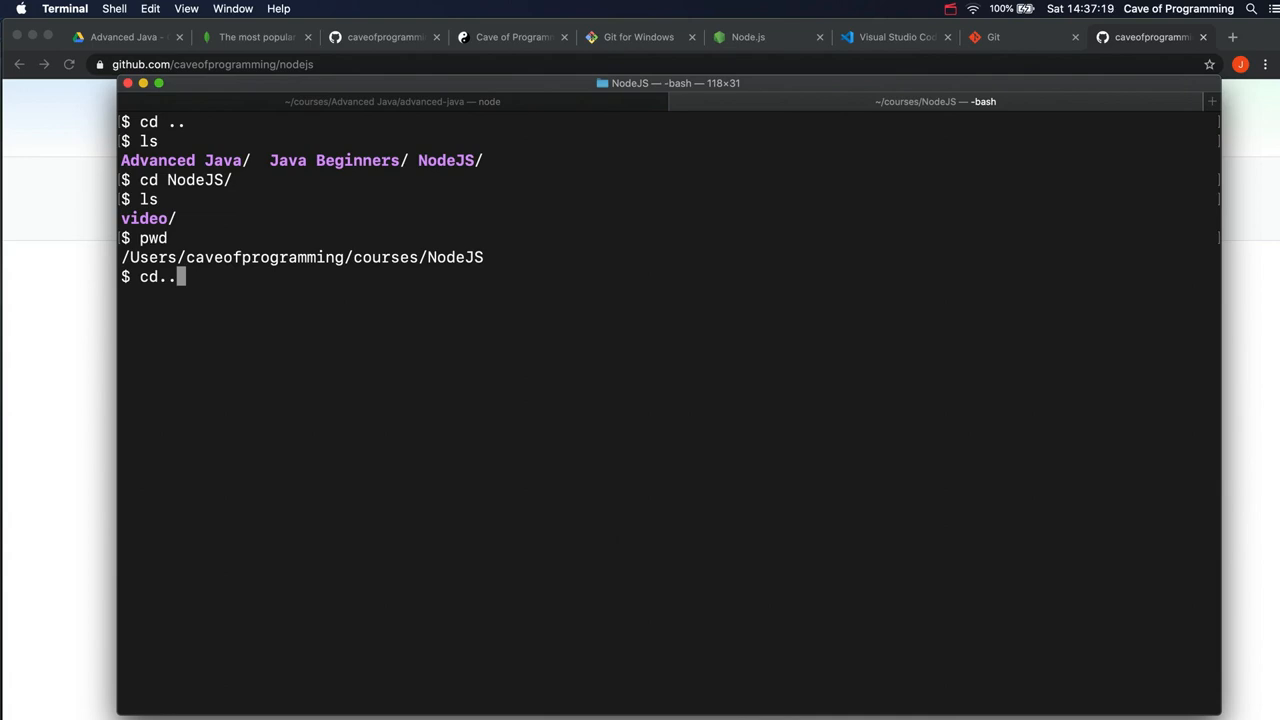
{"action": "key", "text": "Backspace"}
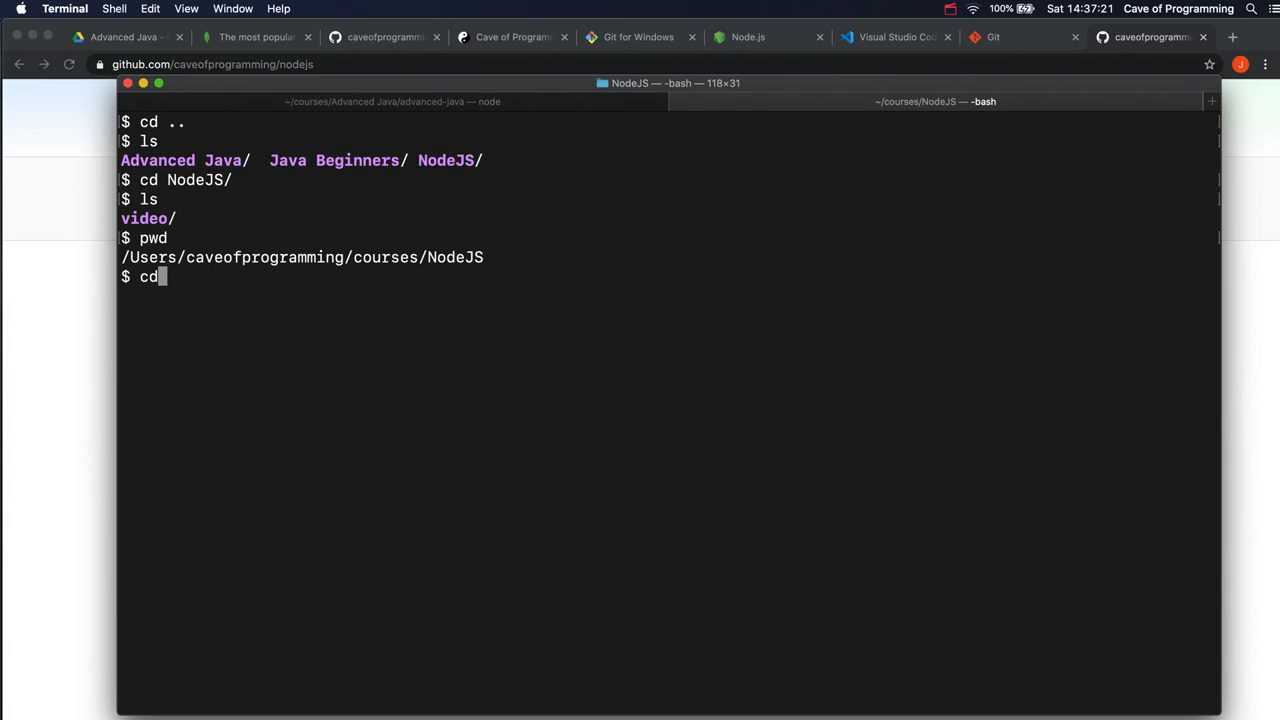
{"action": "type", "text": ".."}
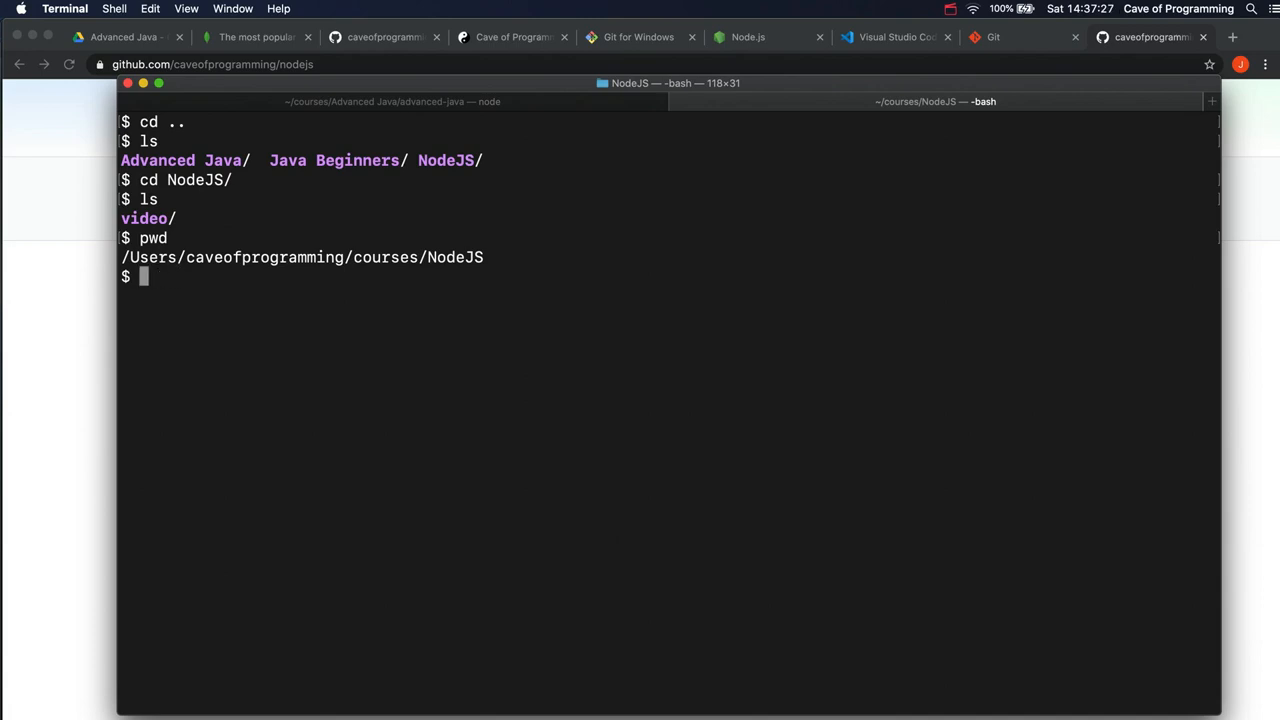
- Move up to the courses folder, list its contents, and start a cd command
{"action": "type", "text": "cd ."}
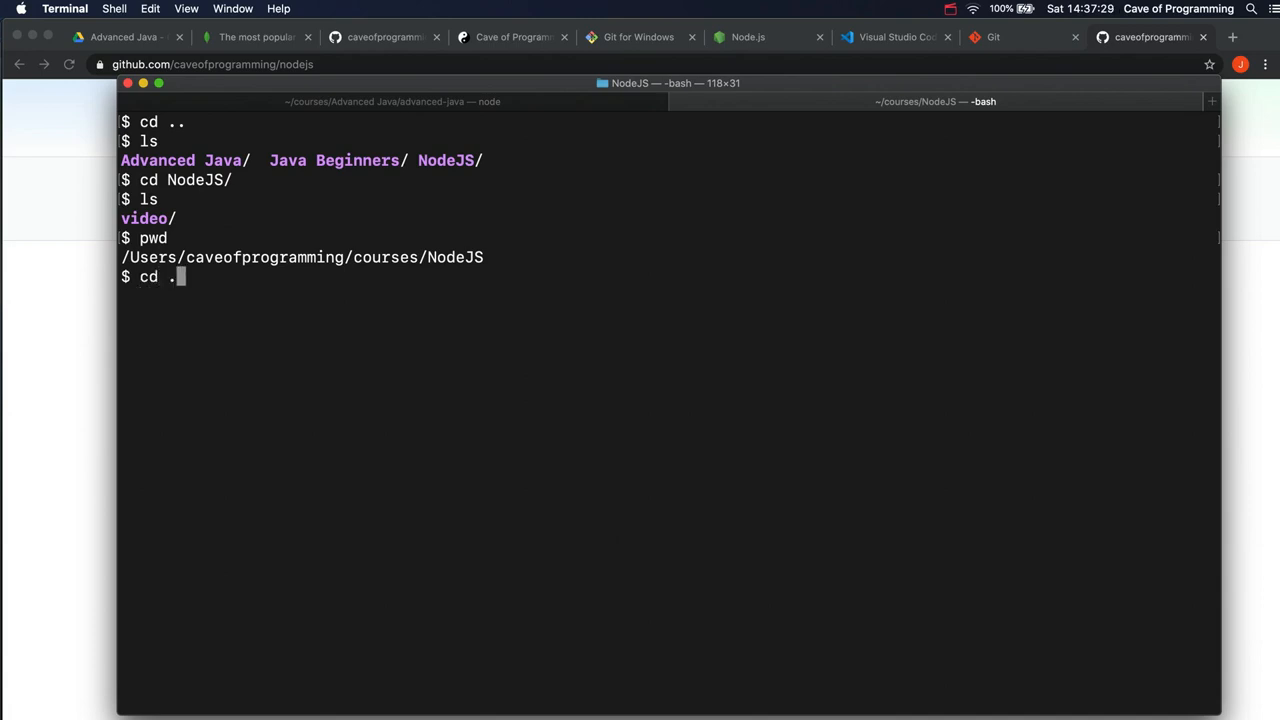
{"action": "key", "text": "Return"}
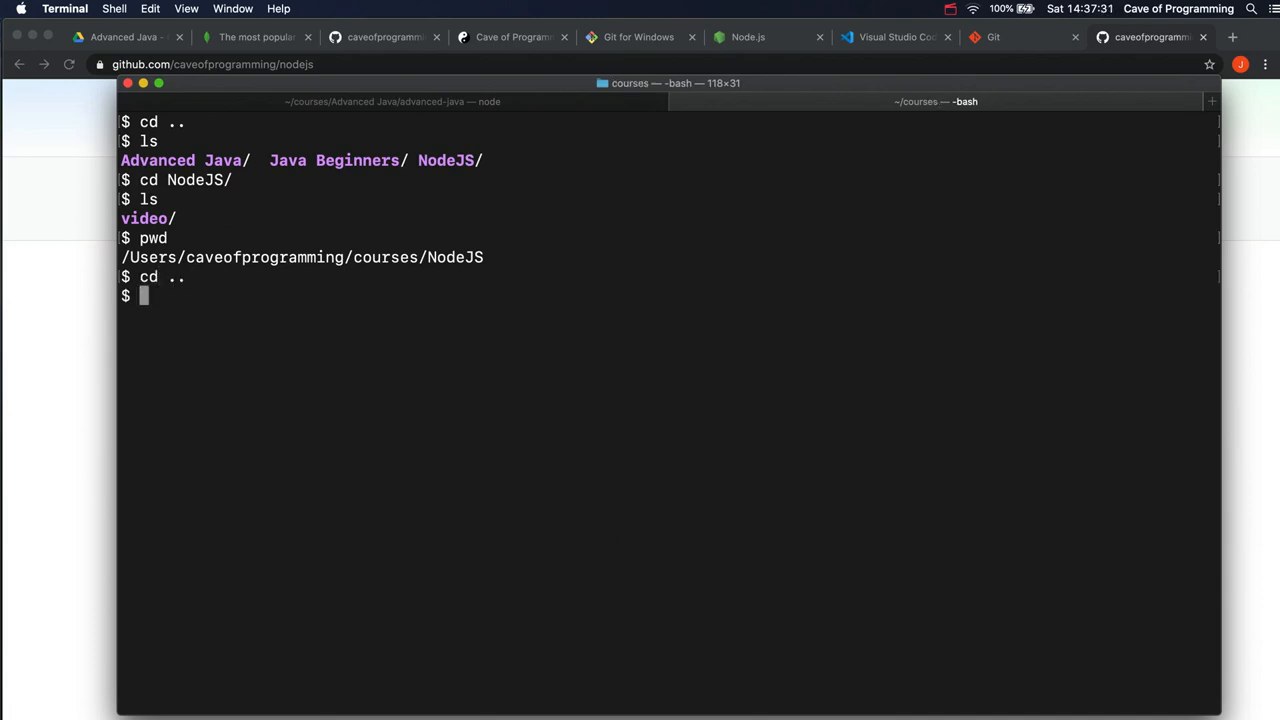
{"action": "type", "text": "dir"}
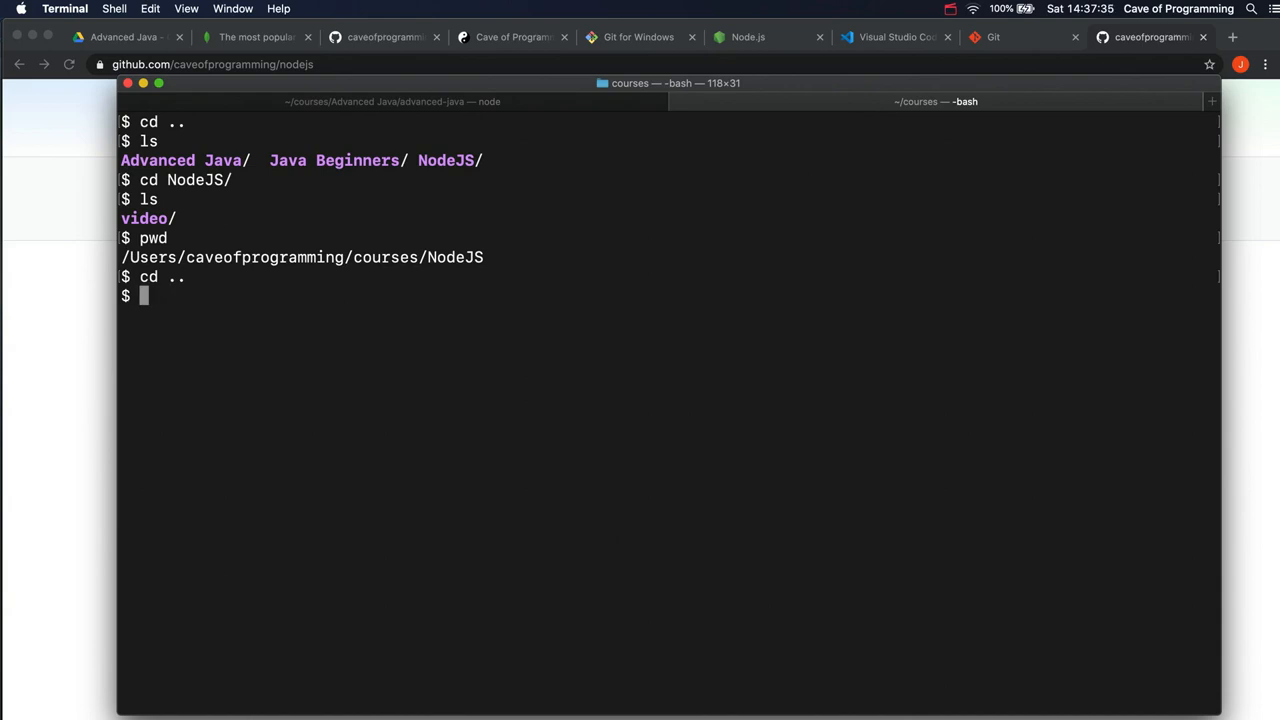
{"action": "type", "text": "l"}
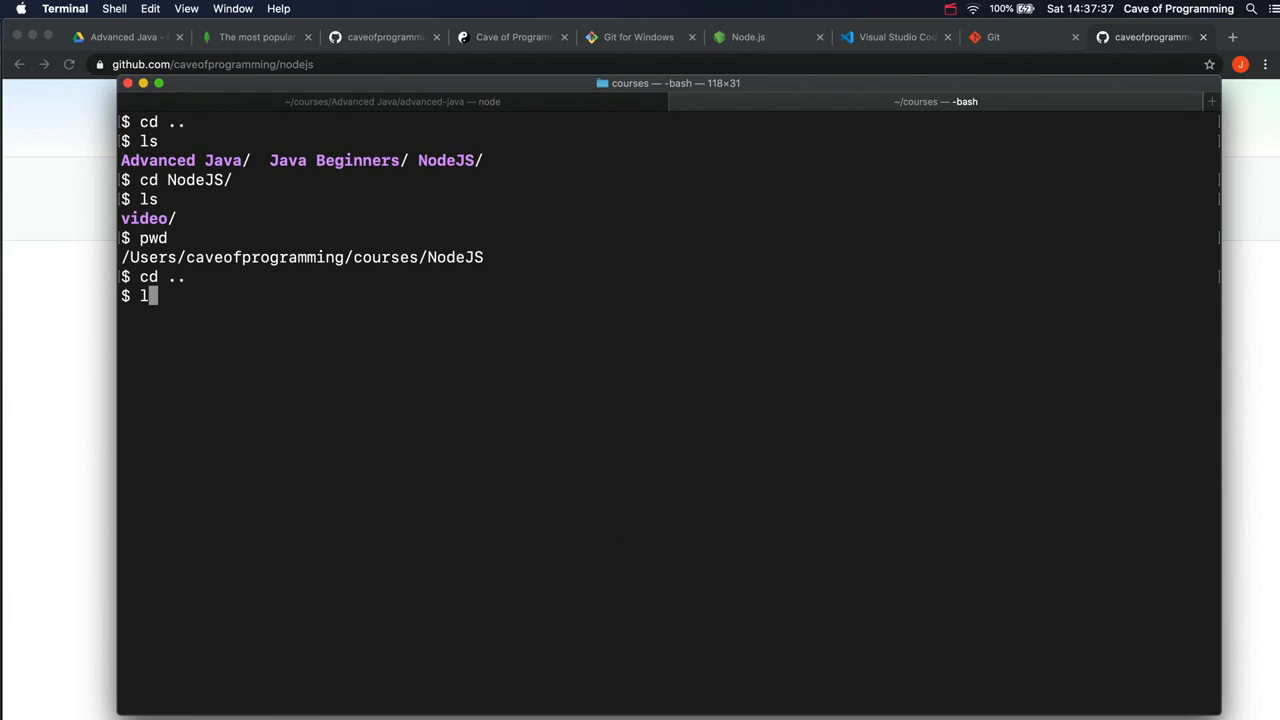
{"action": "key", "text": "Return"}
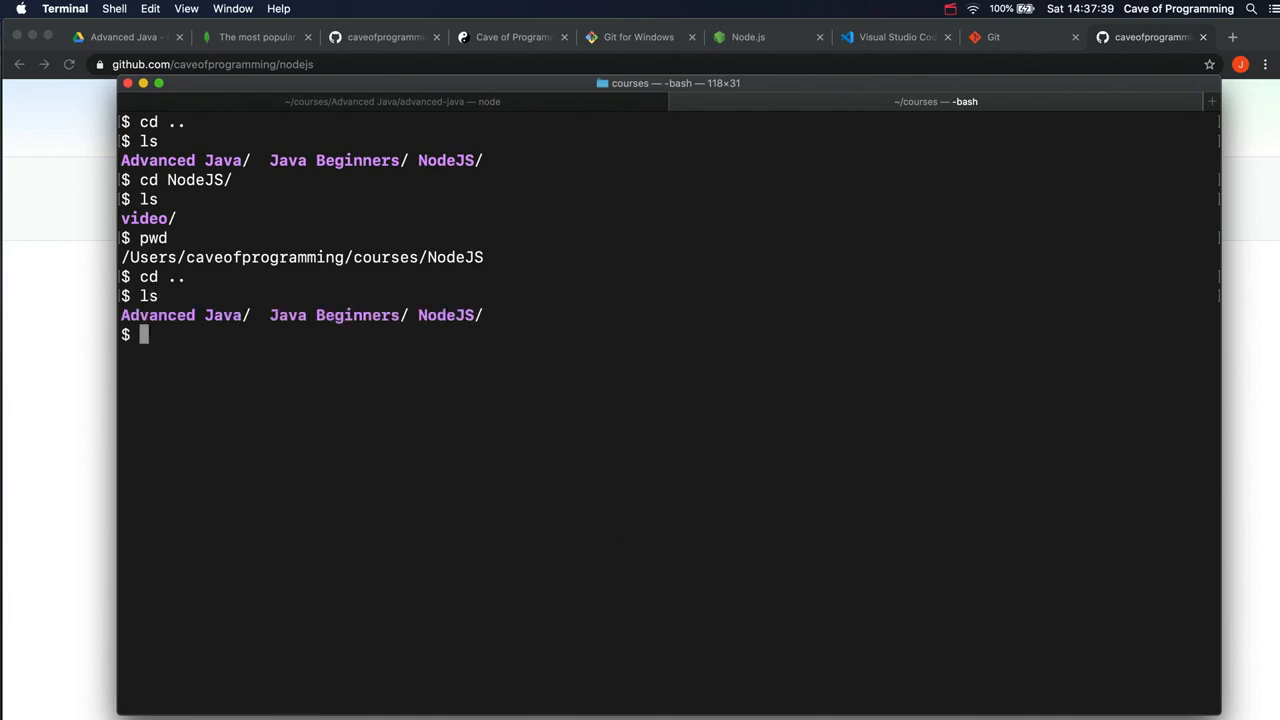
{"action": "type", "text": "cd NodeJS/"}
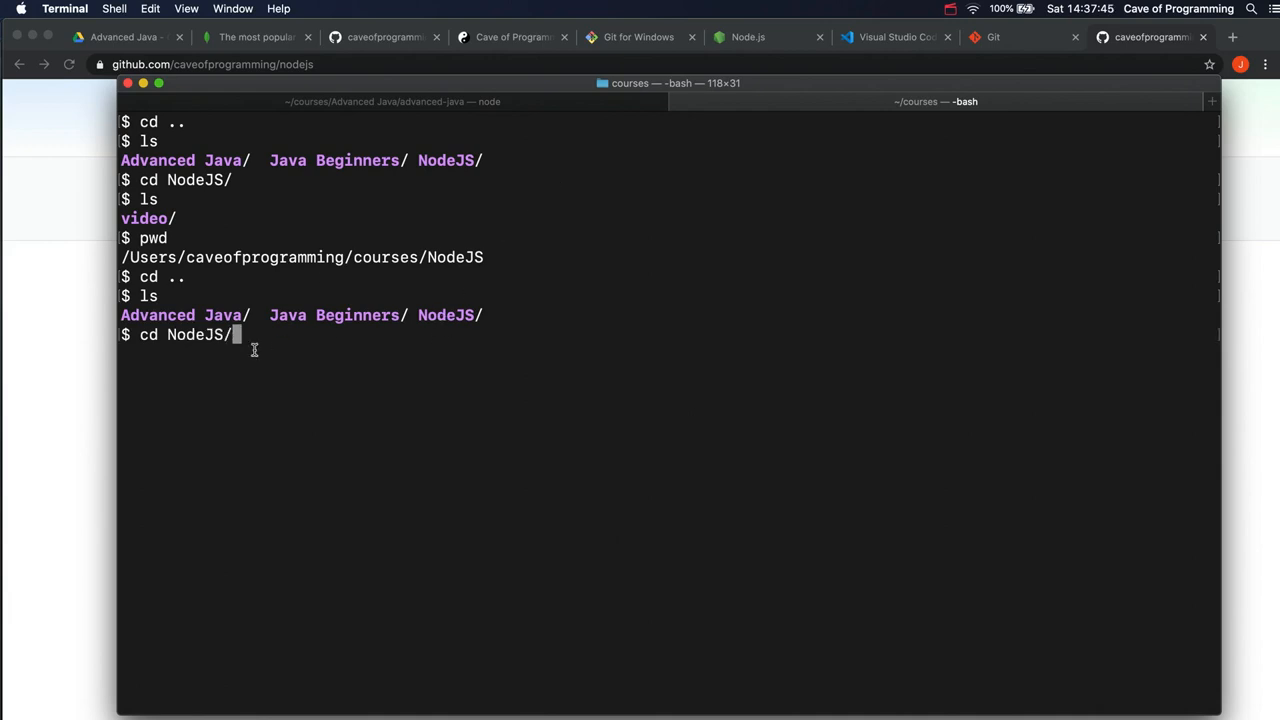
{"action": "mouse_move", "coordinate": [204, 348]}
{"action": "type", "text": "ls"}
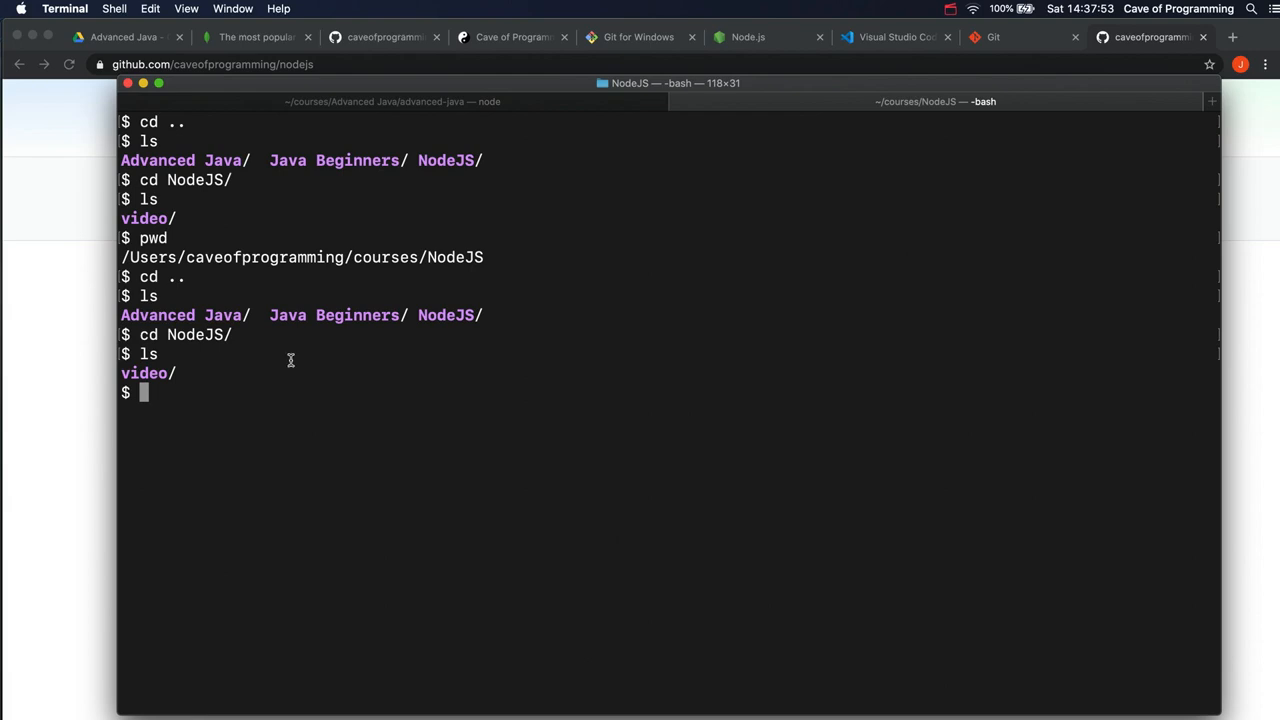
{"action": "mouse_move", "coordinate": [249, 419]}
{"action": "type", "text": "c"}
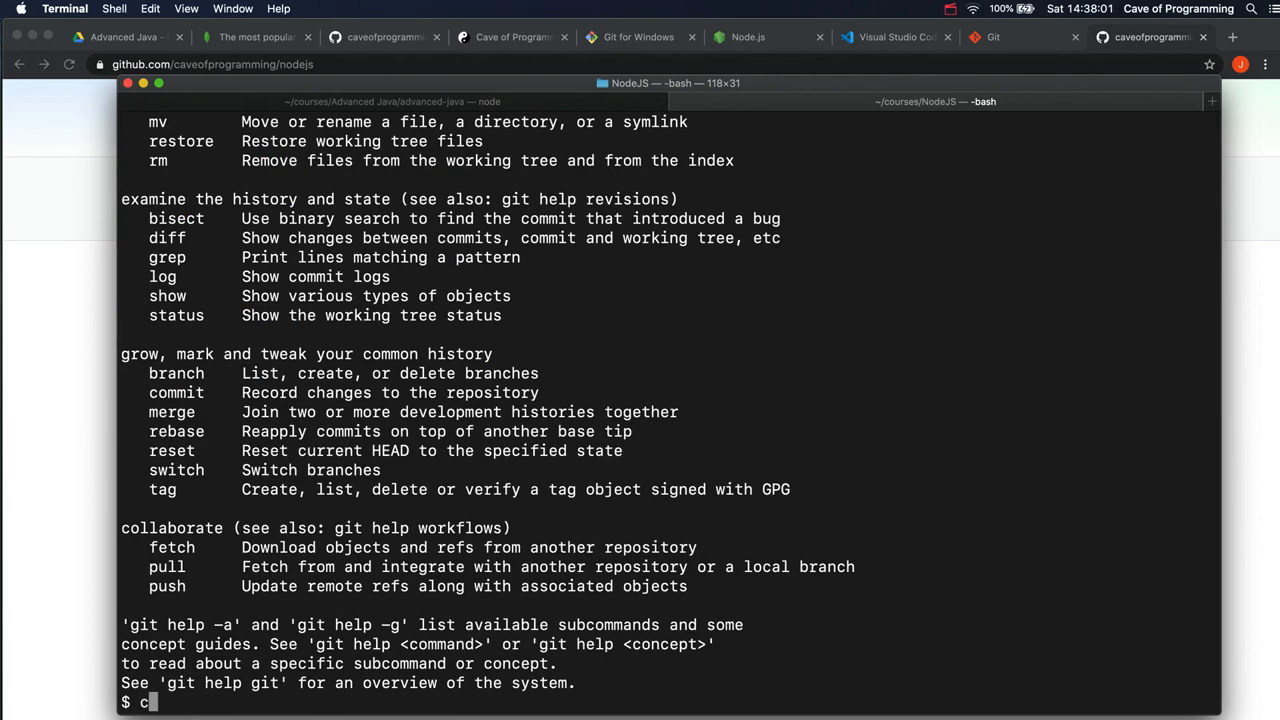
{"action": "key", "text": "Backspace"}
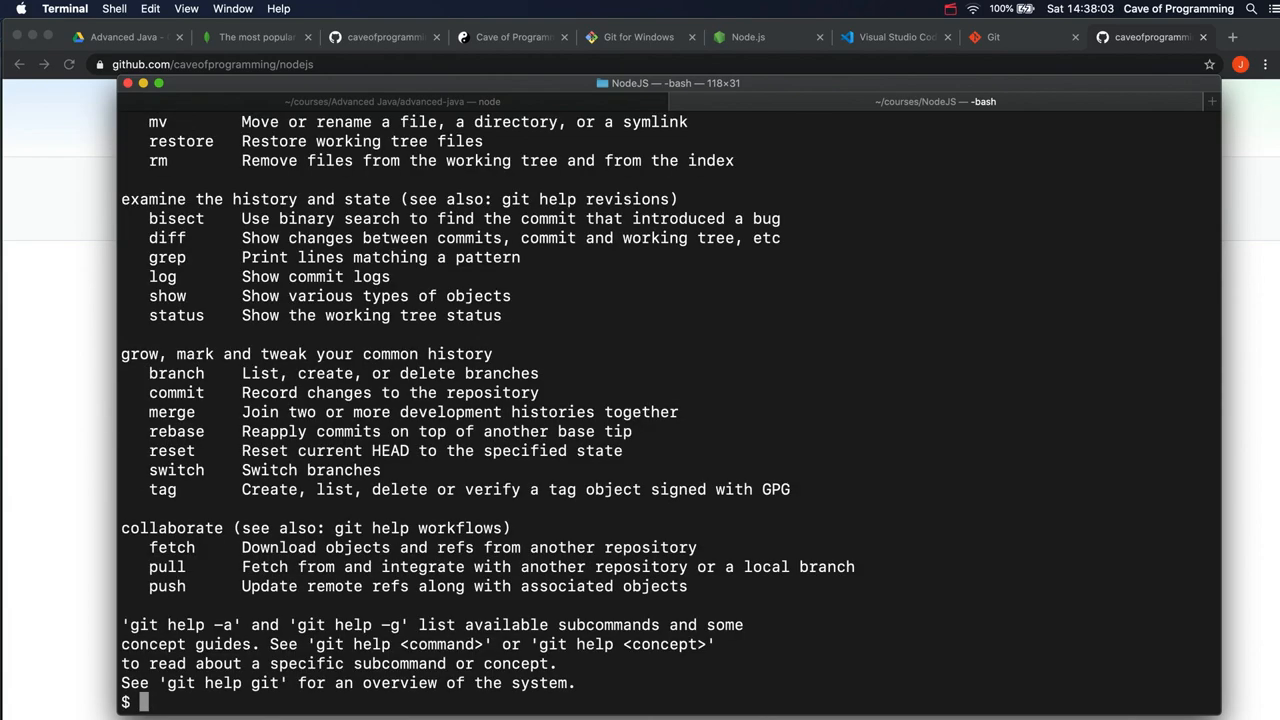
{"action": "type", "text": "git clonse"}
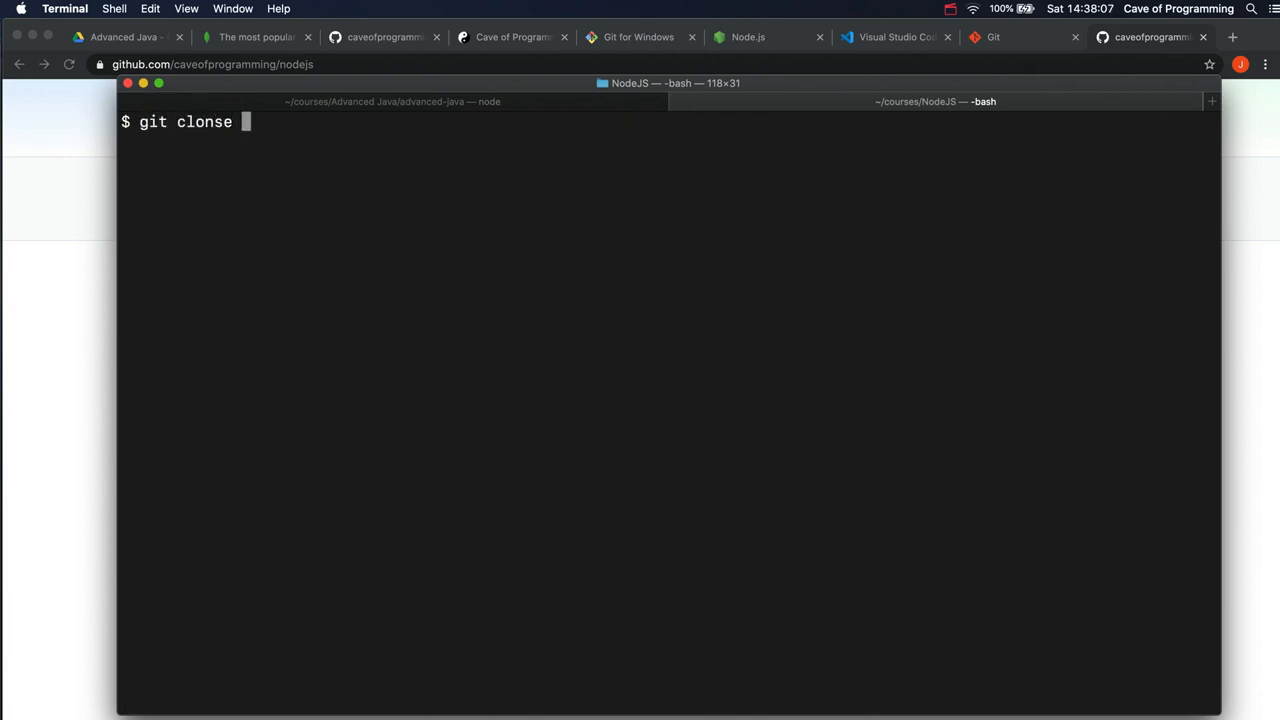
{"action": "type", "text": "https://github.com/caveofprogramming/nodejs.git"}
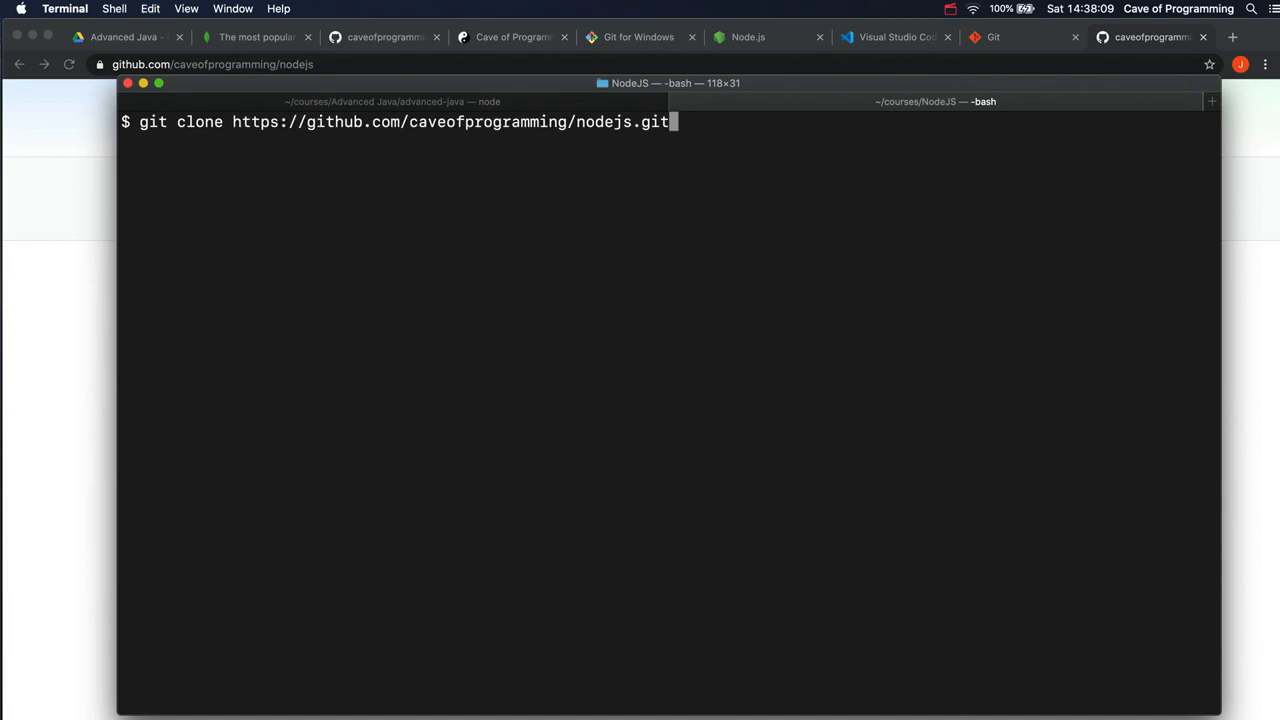
{"action": "key", "text": "Return"}
{"action": "type", "text": "ls"}
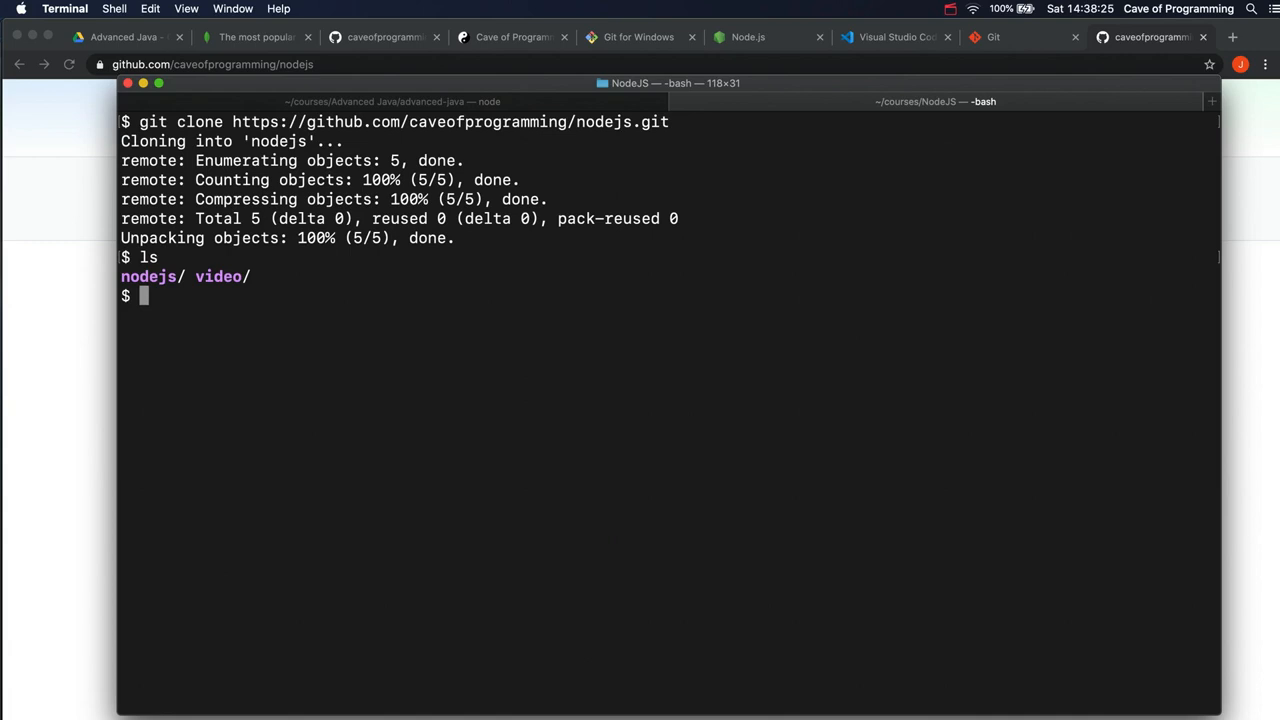
{"action": "mouse_move", "coordinate": [346, 346]}
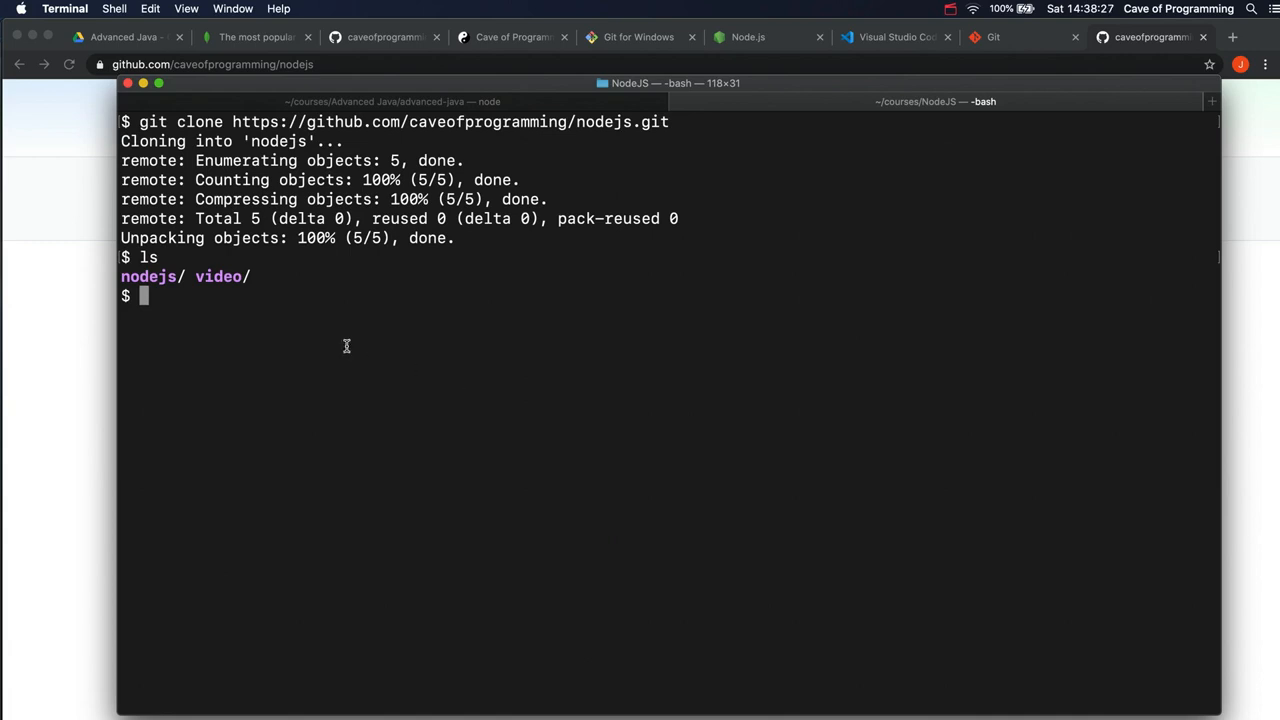
- Change into the cloned 'nodejs' folder and list its files, showing LICENSE and README.md
{"action": "double_click", "coordinate": [147, 276]}
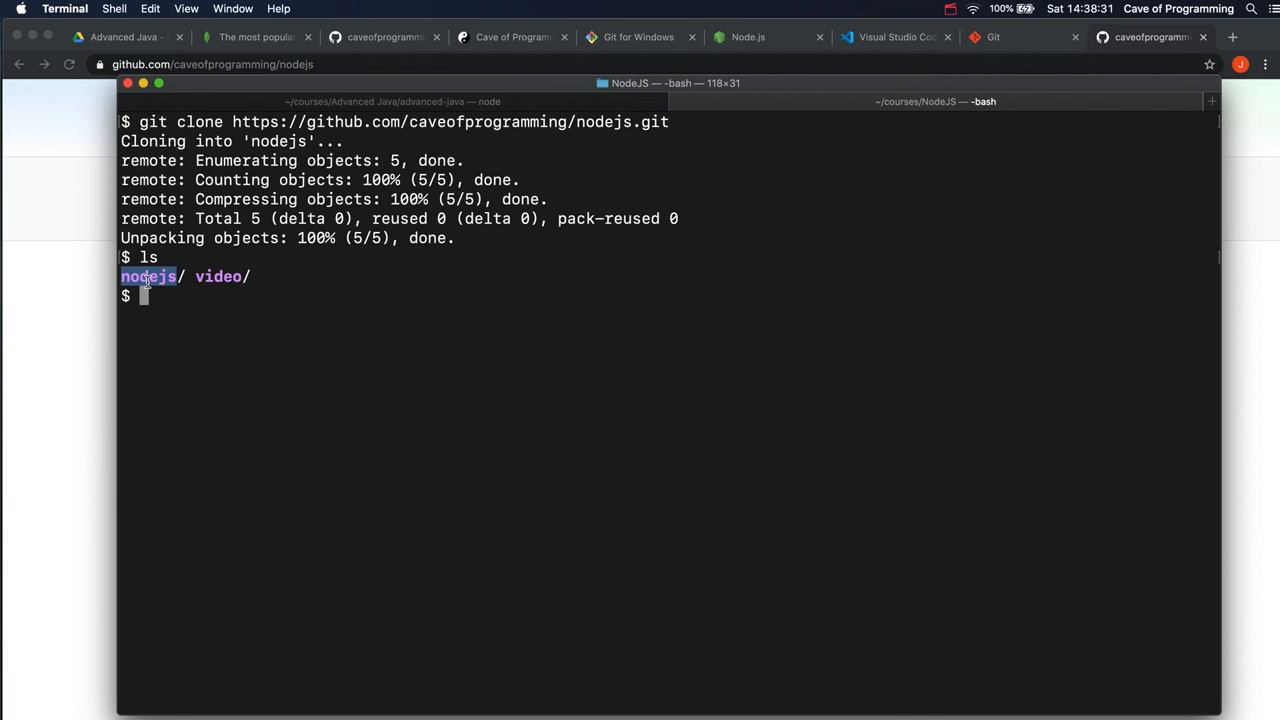
{"action": "mouse_move", "coordinate": [255, 319]}
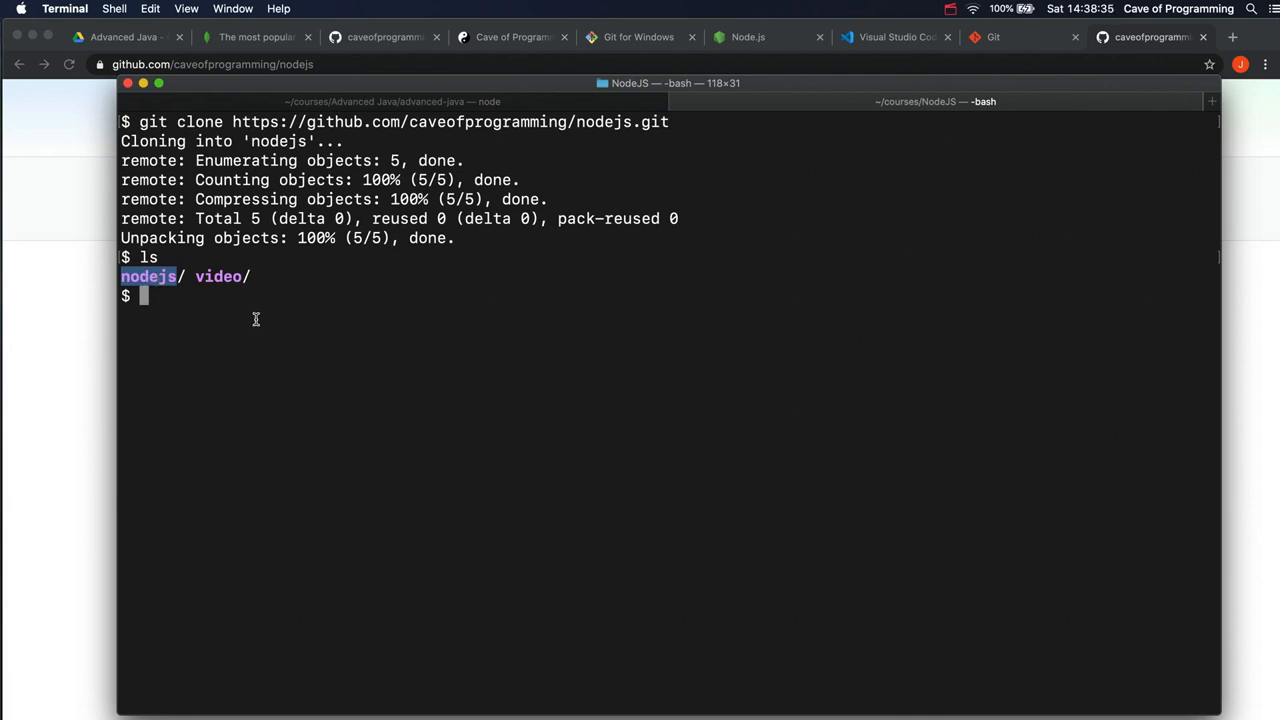
{"action": "type", "text": "cd n"}
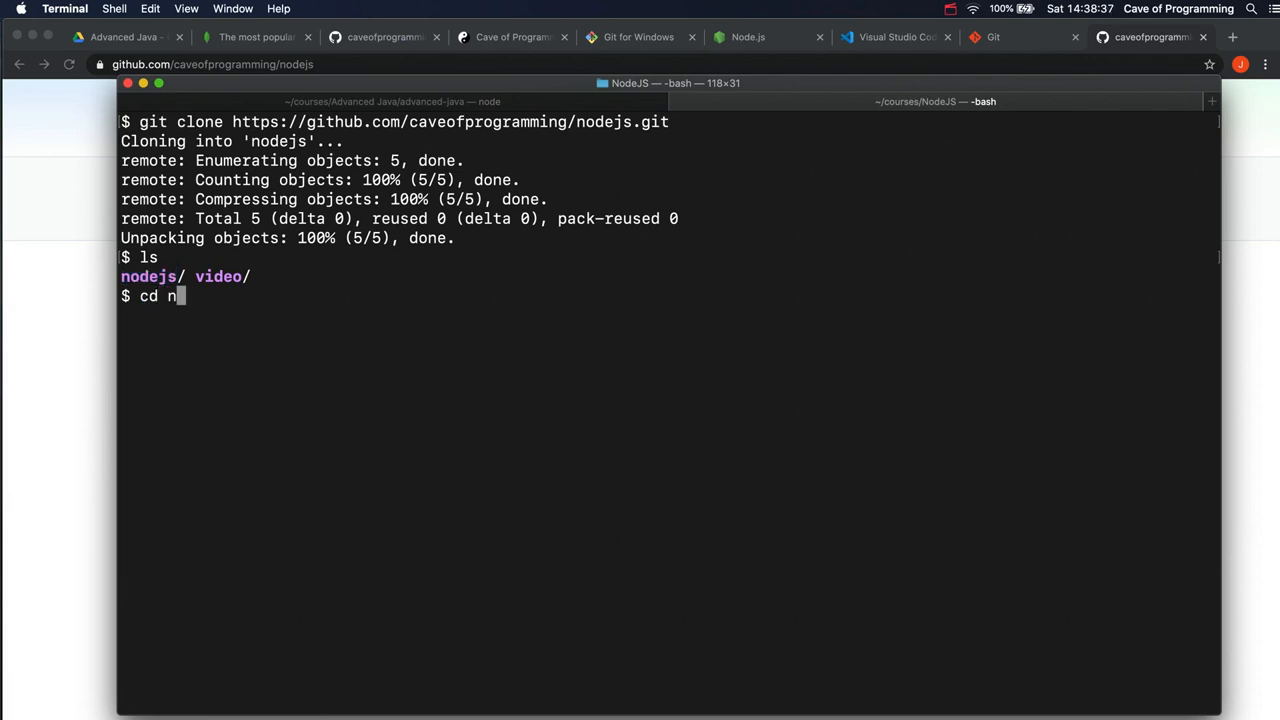
{"action": "key", "text": "Return"}
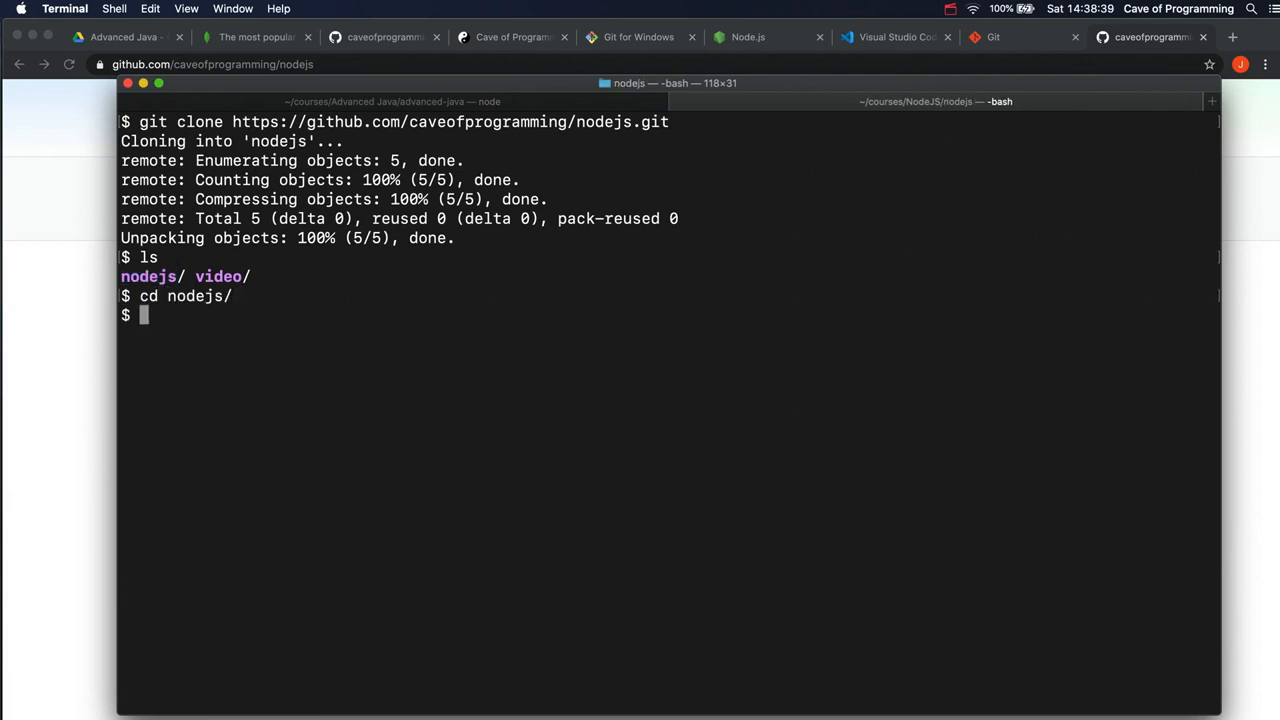
{"action": "key", "text": "Return"}
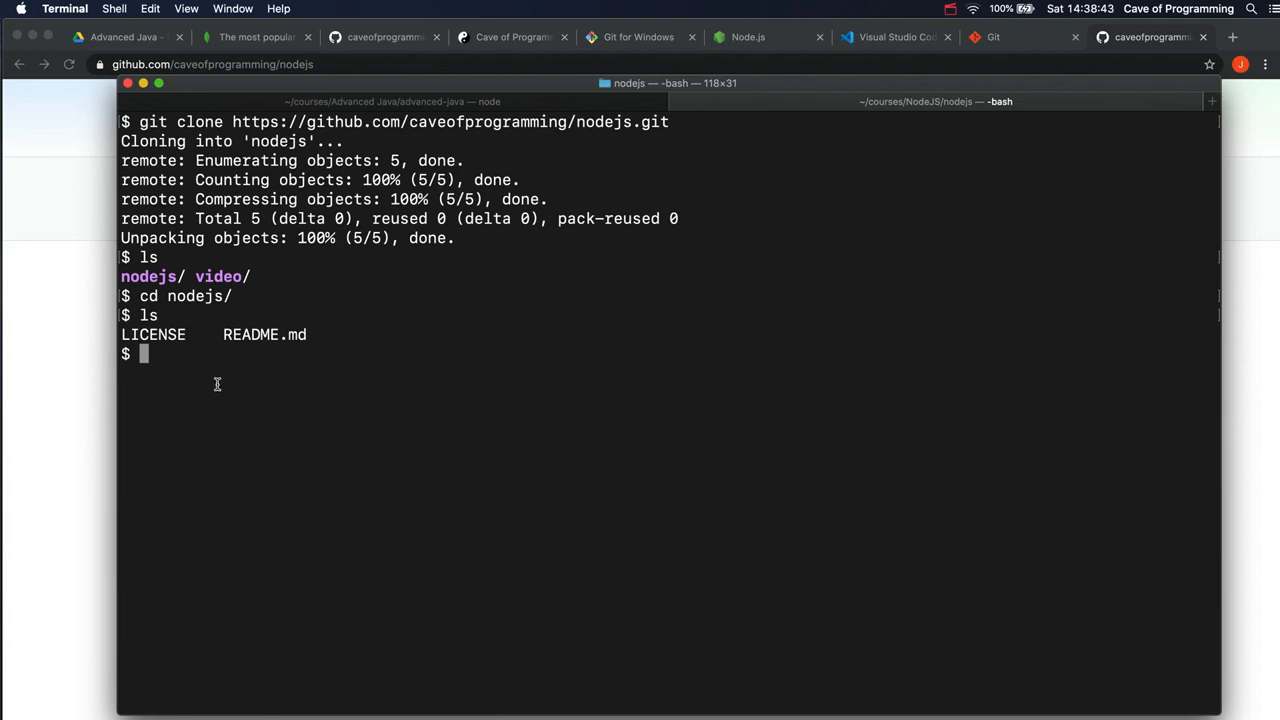
{"action": "mouse_move", "coordinate": [354, 384]}
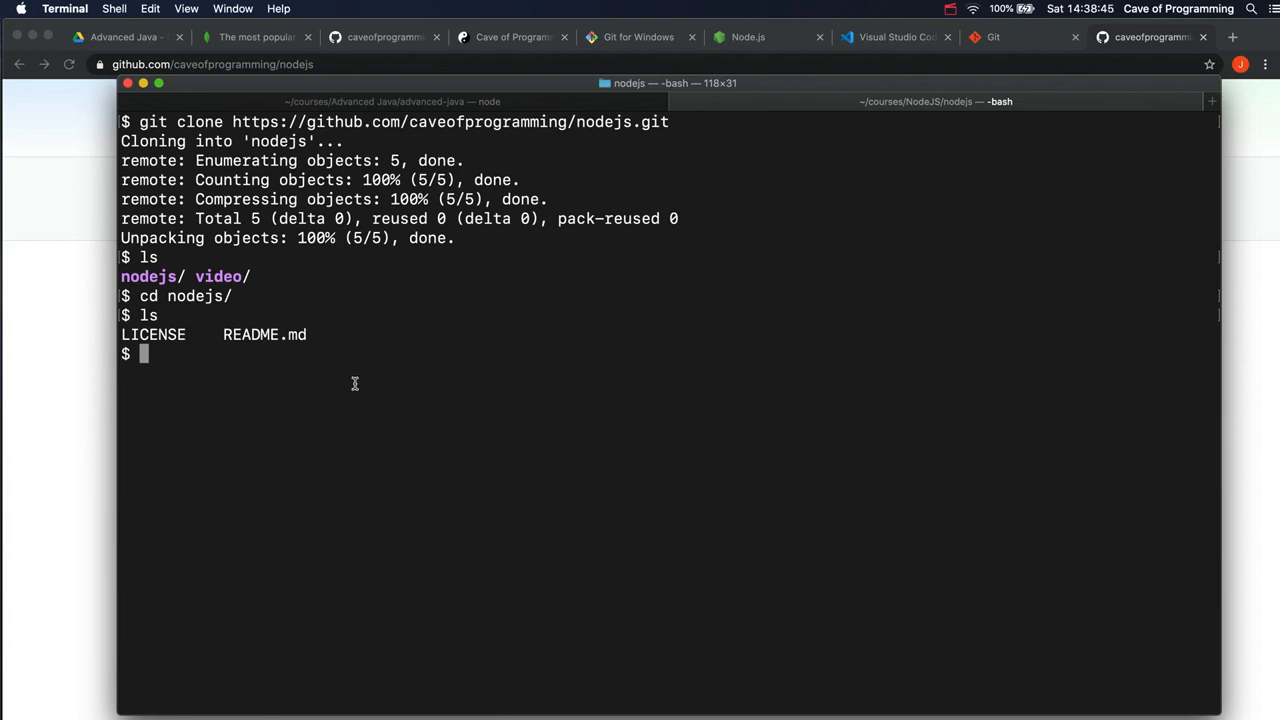